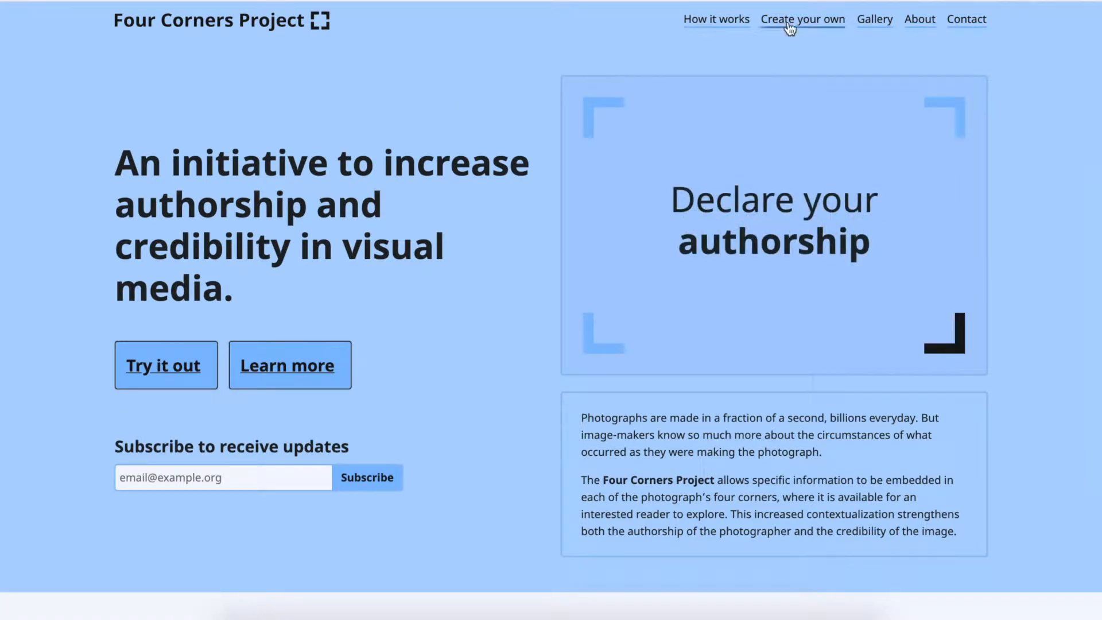
# - Go to the 'Create your own' page from the top navigation
pyautogui.click(803, 19)
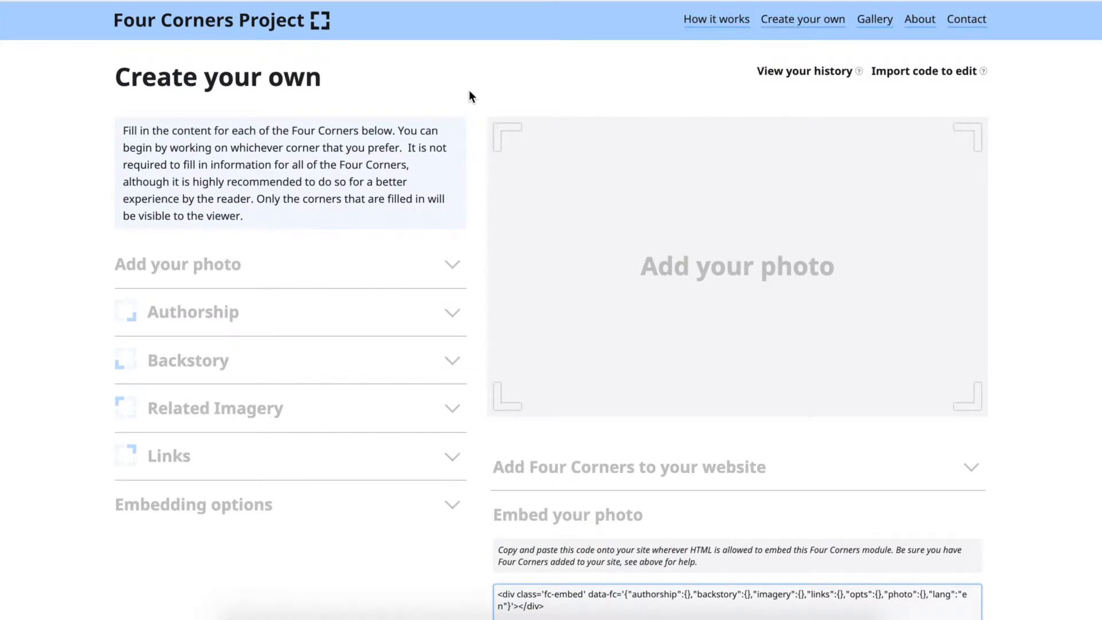
pyautogui.moveTo(334, 206)
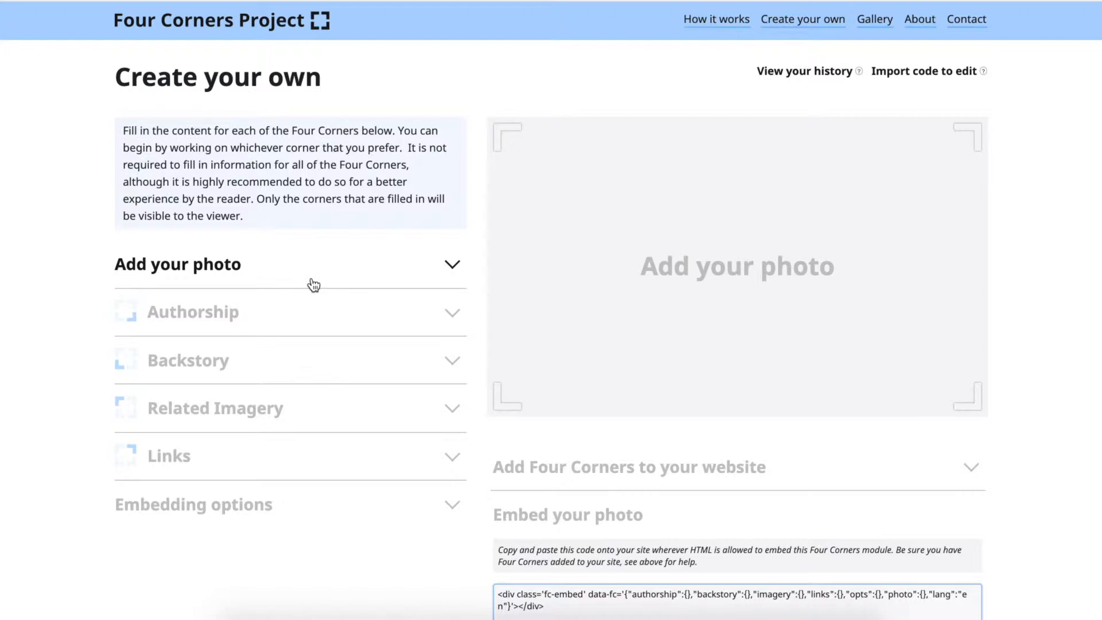
# - Add the Earthrise image link as the primary photo and collapse the photo section
pyautogui.click(178, 264)
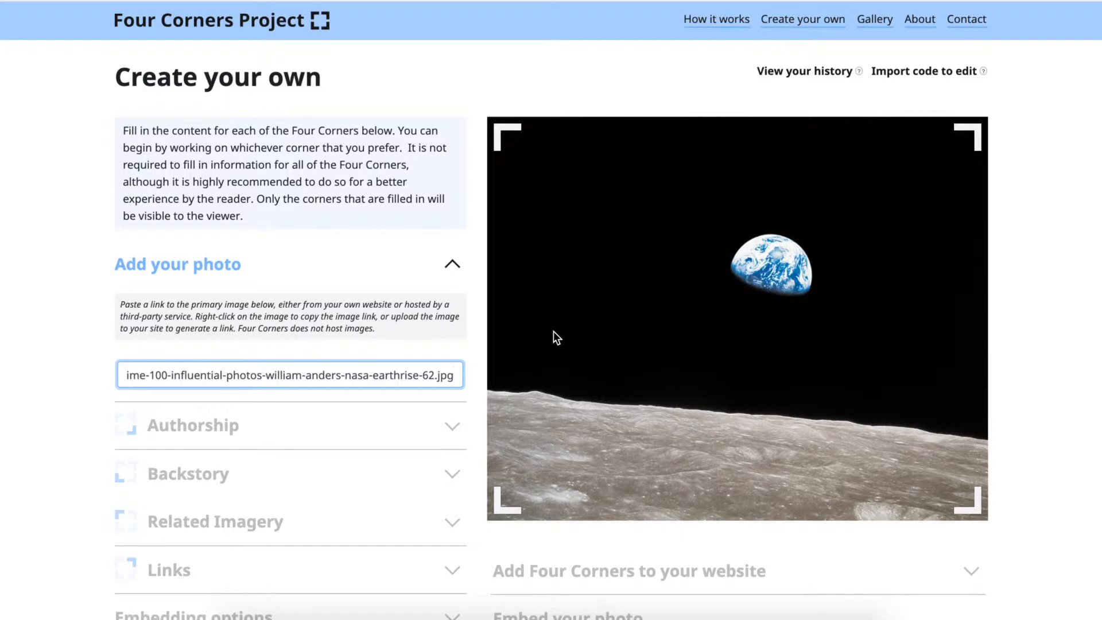
pyautogui.moveTo(548, 363)
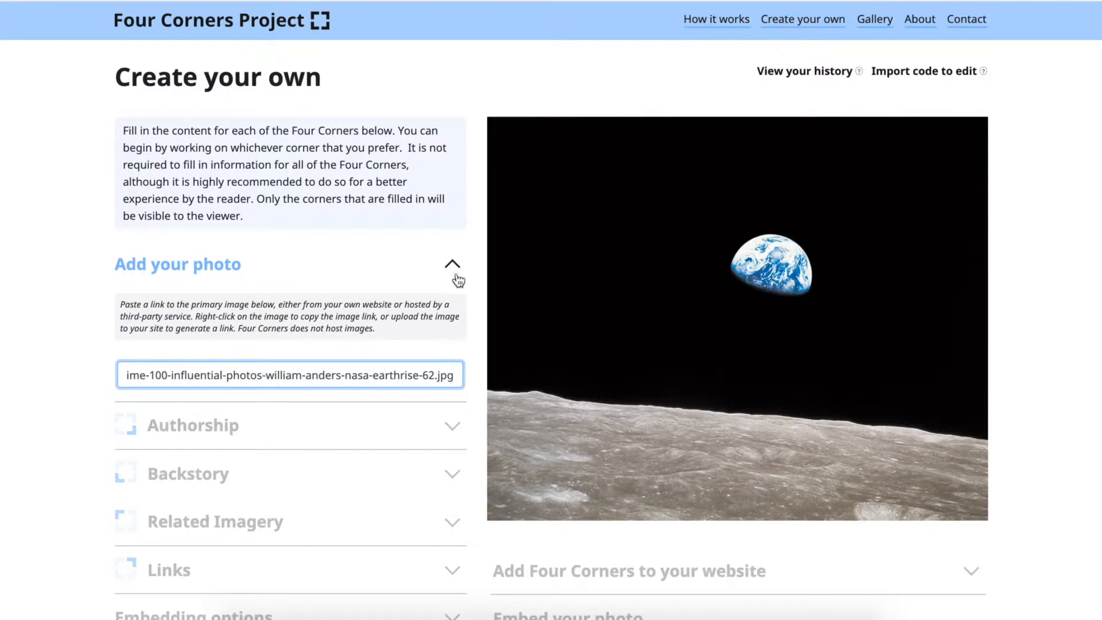
pyautogui.click(452, 264)
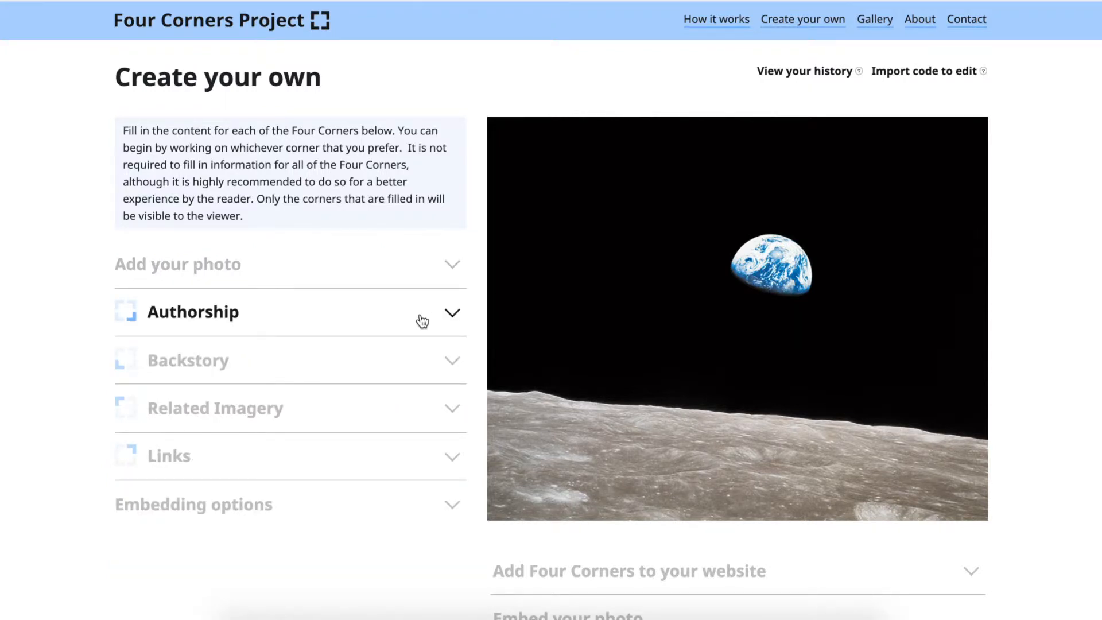
# - Enter the Earthrise caption in Authorship and credit it to William Anders
pyautogui.click(422, 312)
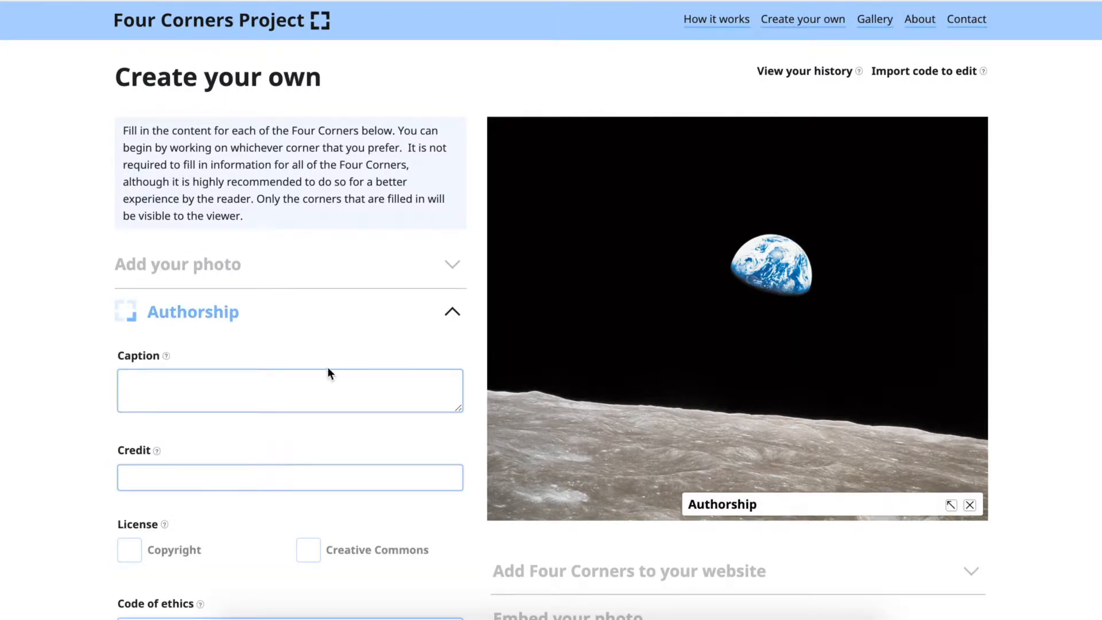
pyautogui.click(289, 390)
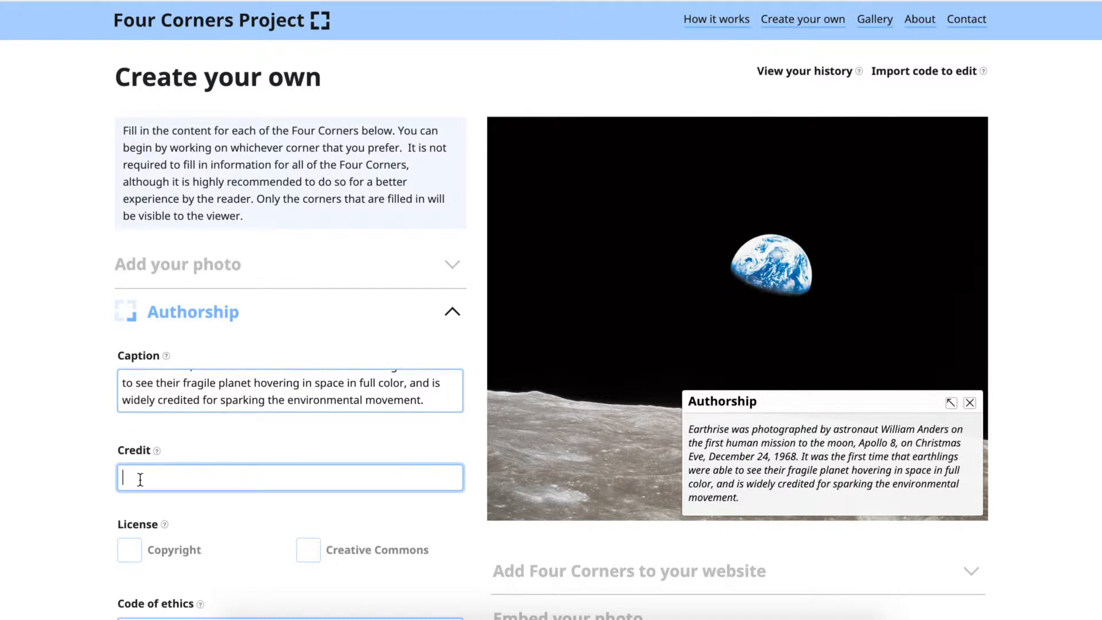
pyautogui.write('William')
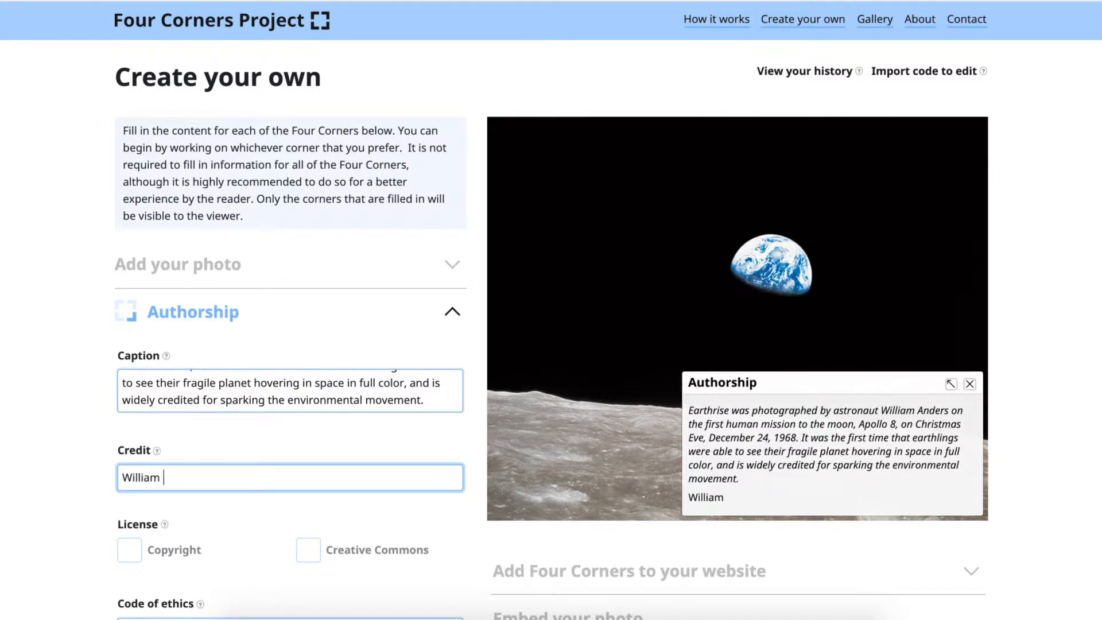
pyautogui.write('Anders')
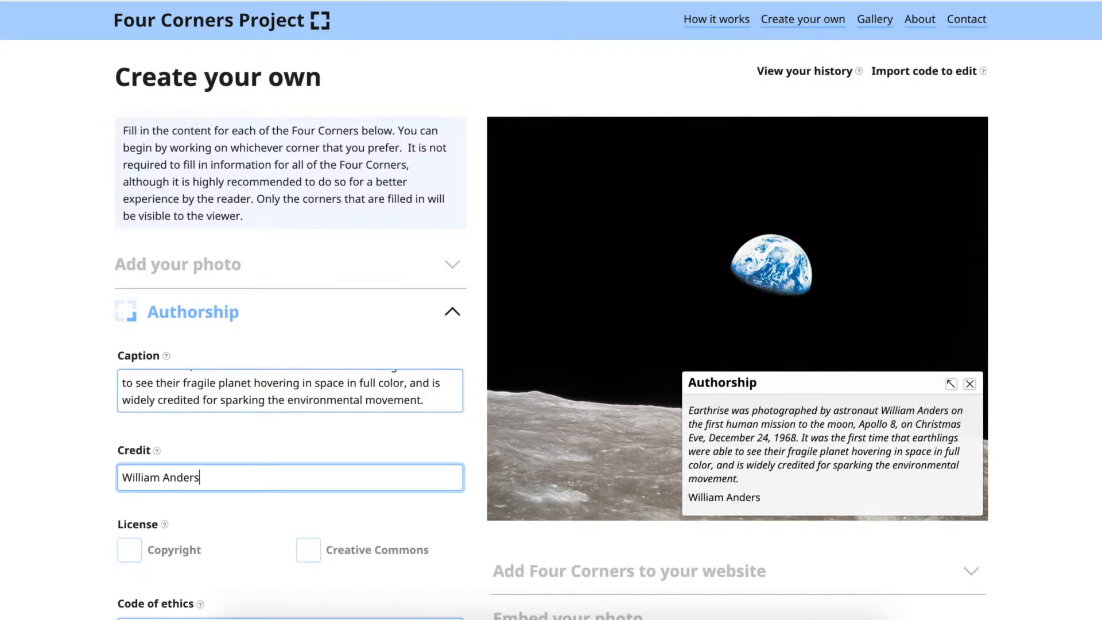
pyautogui.scroll(-3)
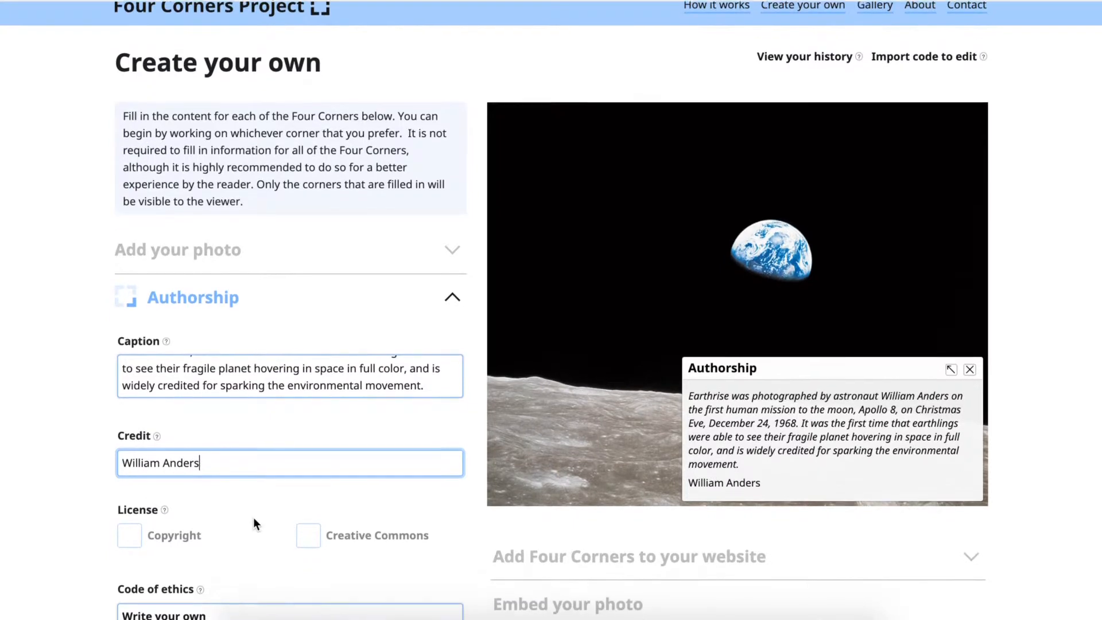
pyautogui.scroll(-3)
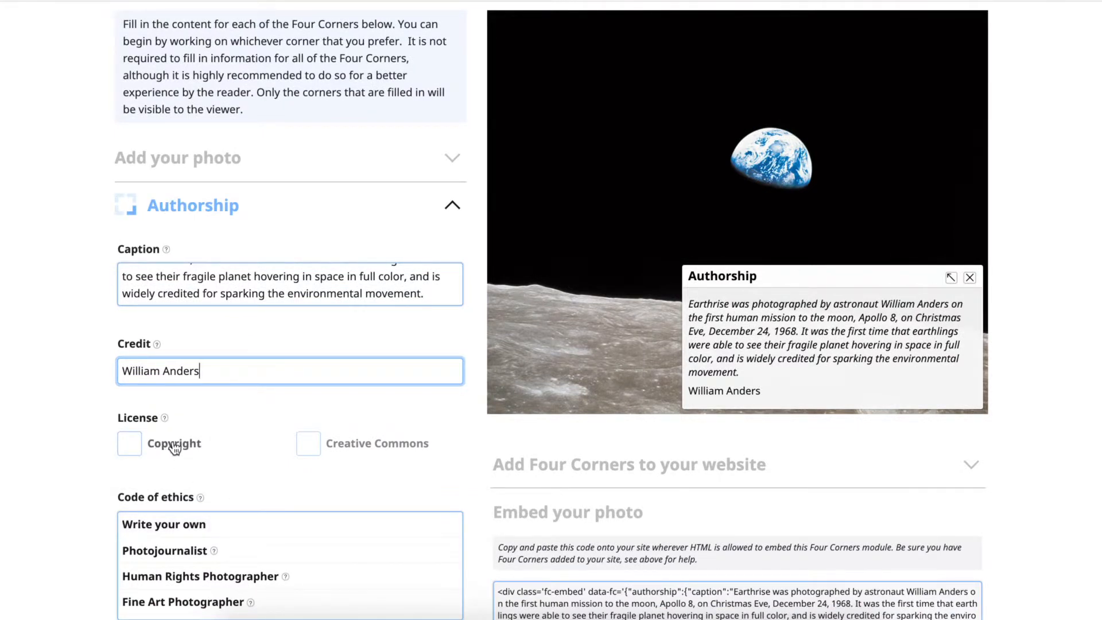
# - Set the license to Copyright, year 1968, with NASA as holder
pyautogui.click(307, 443)
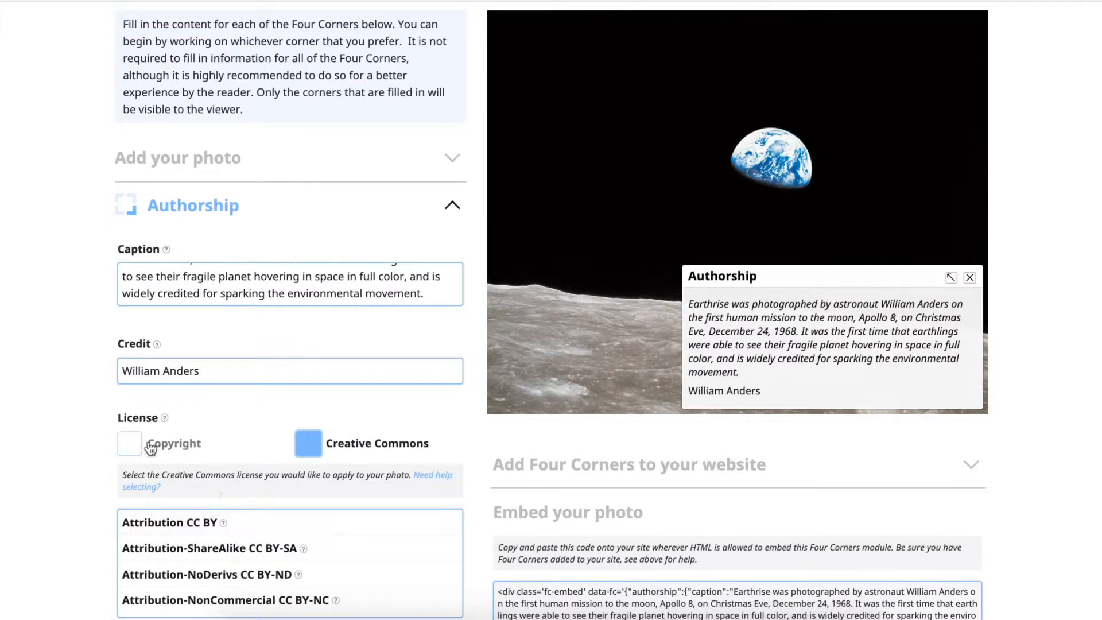
pyautogui.click(130, 443)
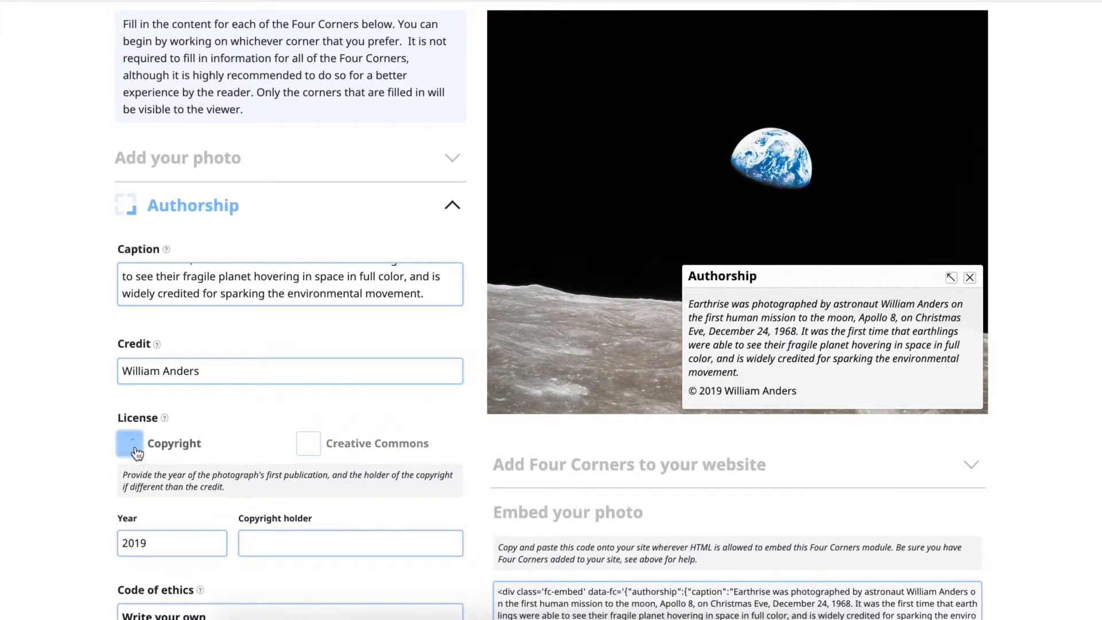
pyautogui.click(129, 444)
pyautogui.write('1968')
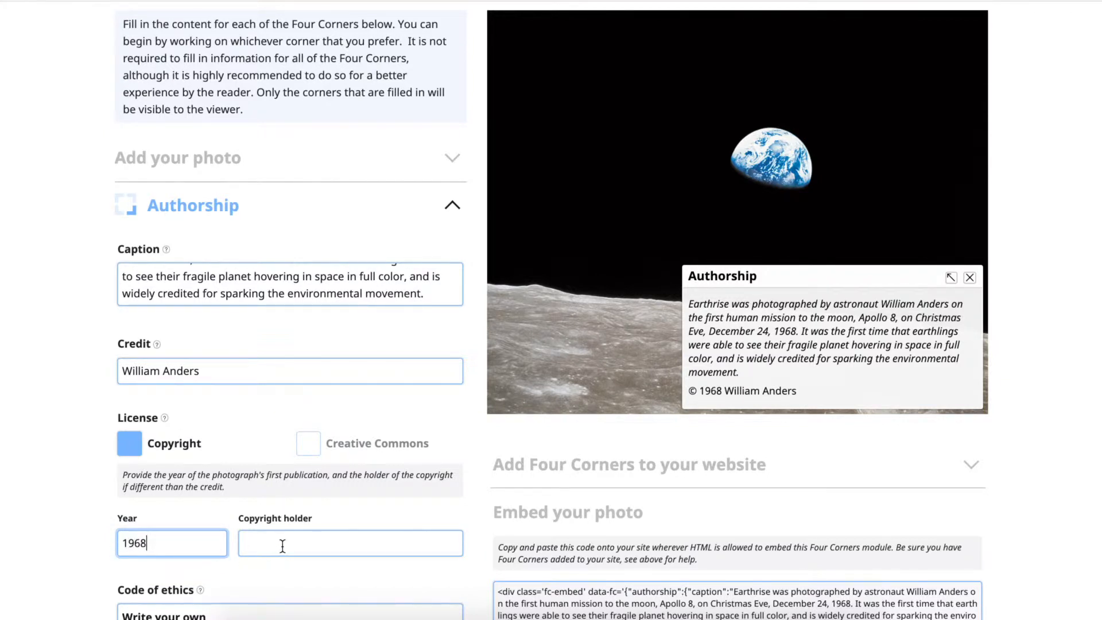
pyautogui.write('NASA')
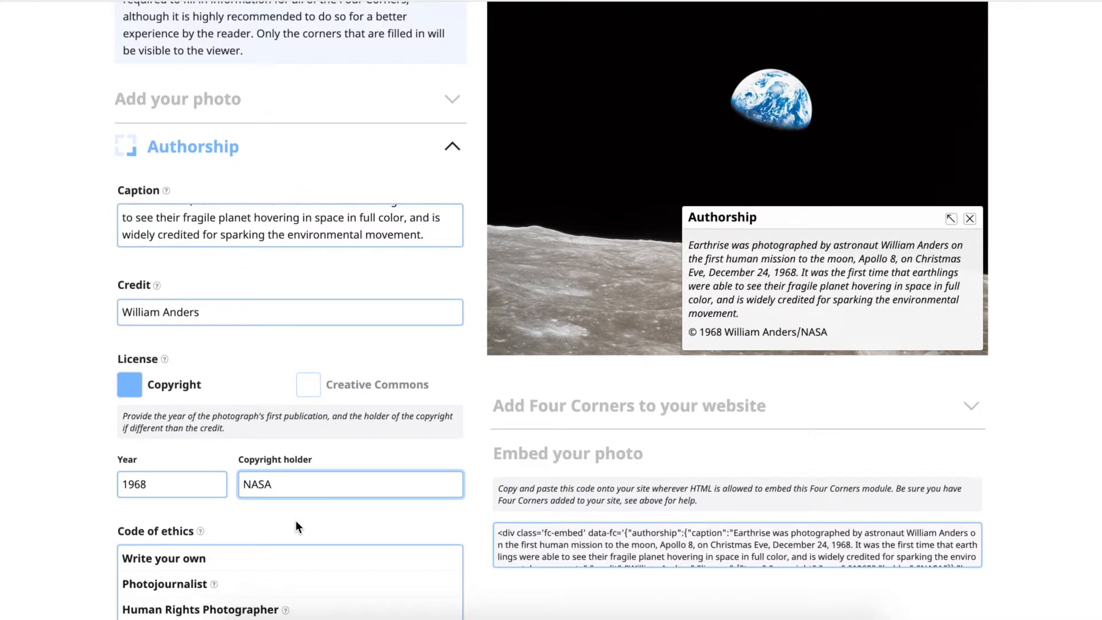
pyautogui.scroll(-3)
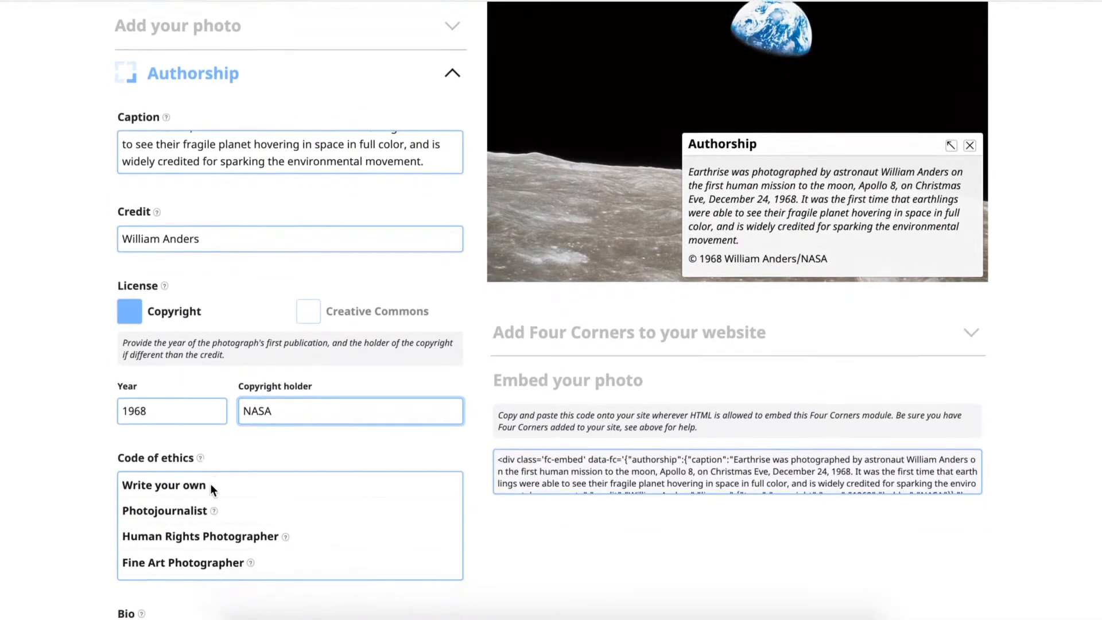
pyautogui.scroll(-3)
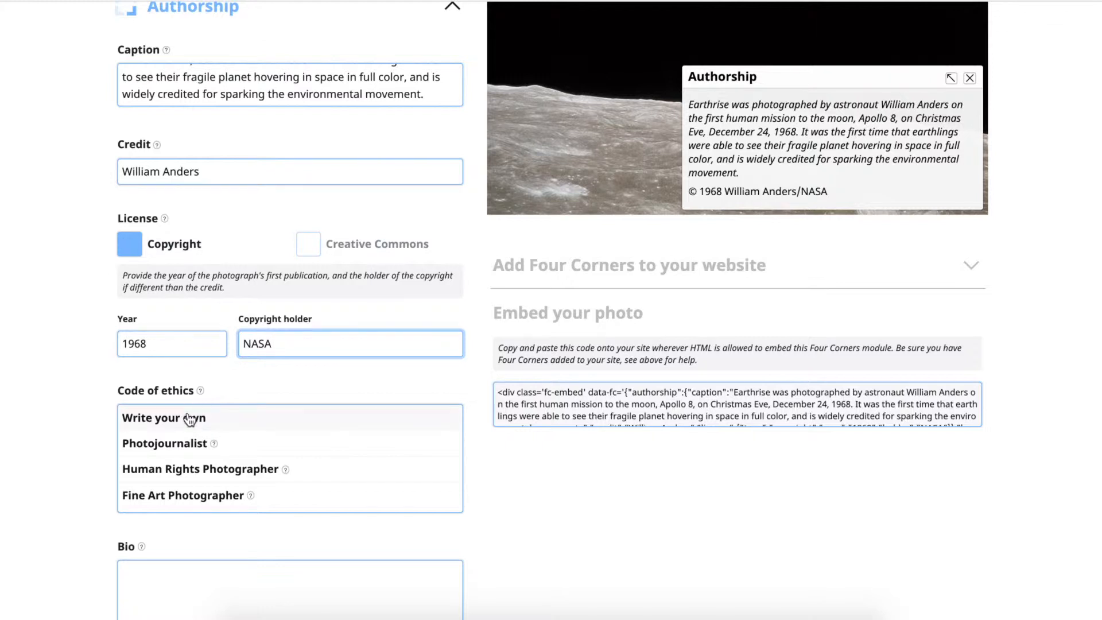
# - Select the Photojournalist code of ethics and scroll to the Bio box
pyautogui.click(164, 417)
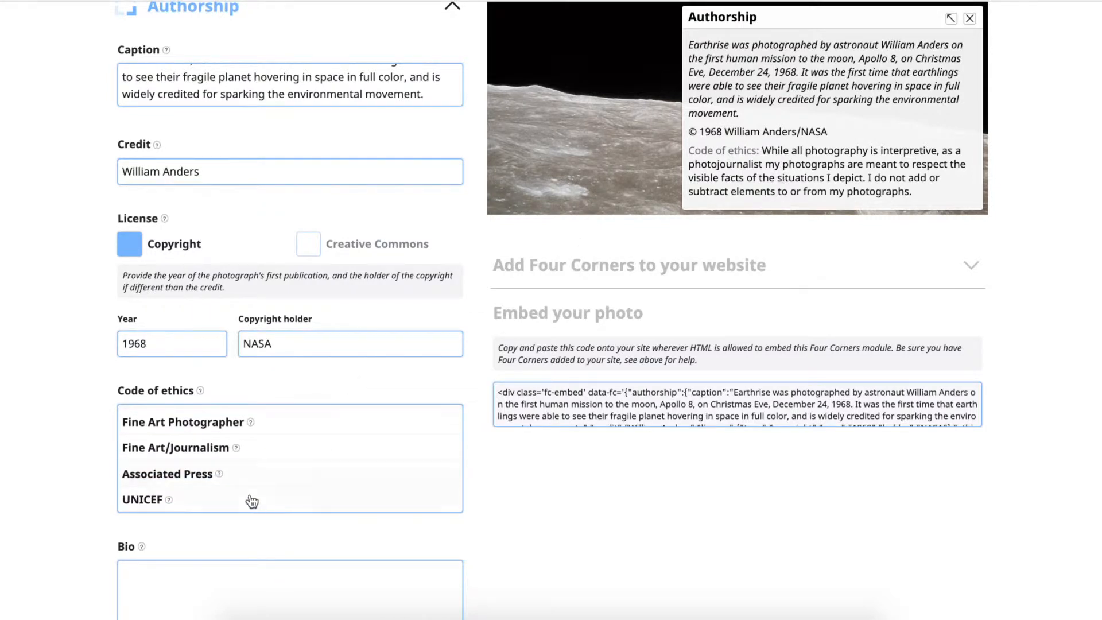
pyautogui.scroll(-3)
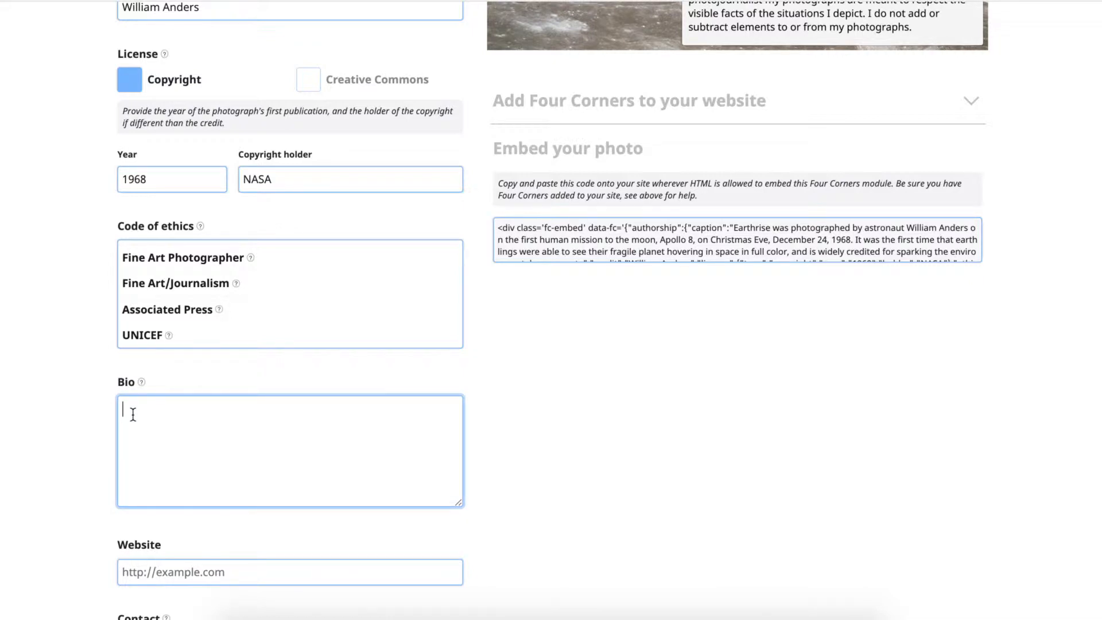
# - Enter William Anders' bio as former NASA astronaut, engineer and US Air Force Major general
pyautogui.write("William Anders is a former NASA astronaut, engineer, and US Air Force Major general. He is best known for being one of the three first humans to leave Earth's orbit to circle the moon, and for his Earthrise photograph.")
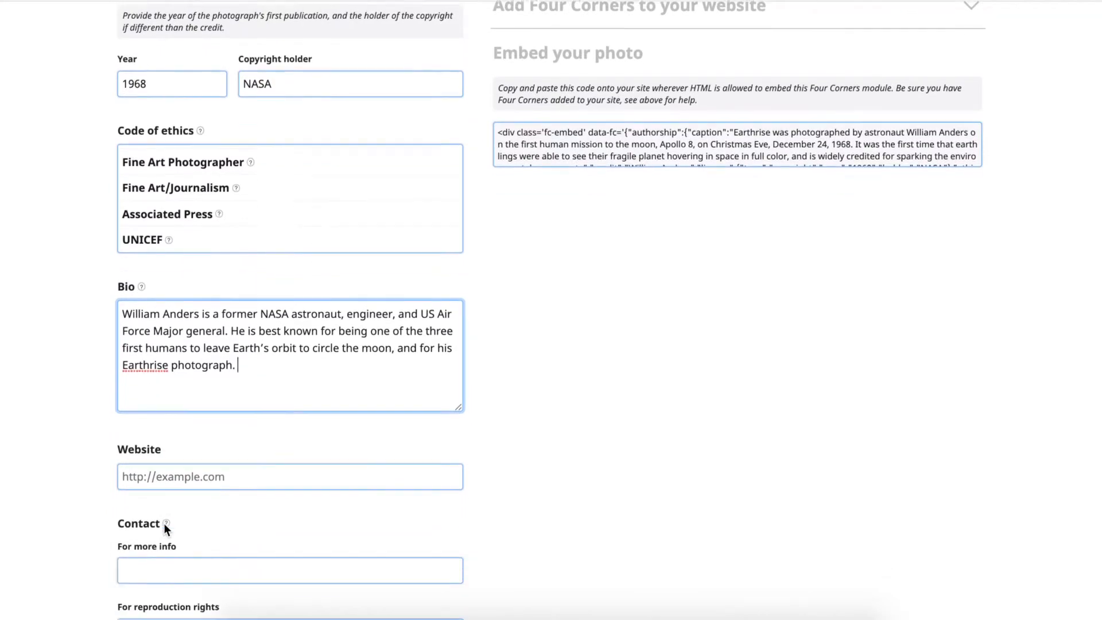
pyautogui.scroll(-3)
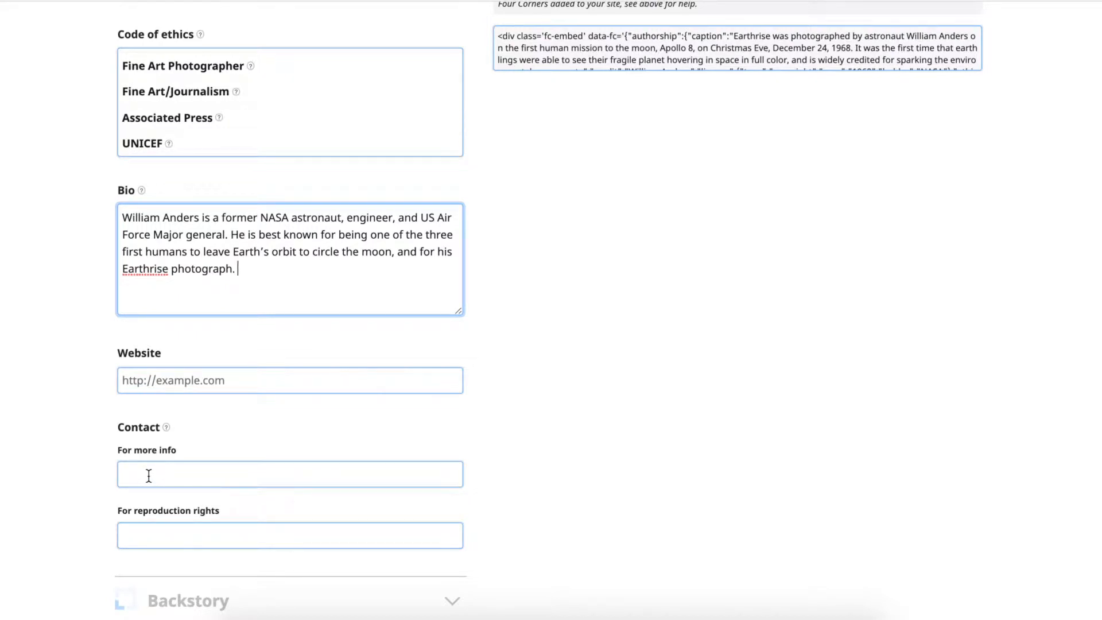
pyautogui.moveTo(285, 376)
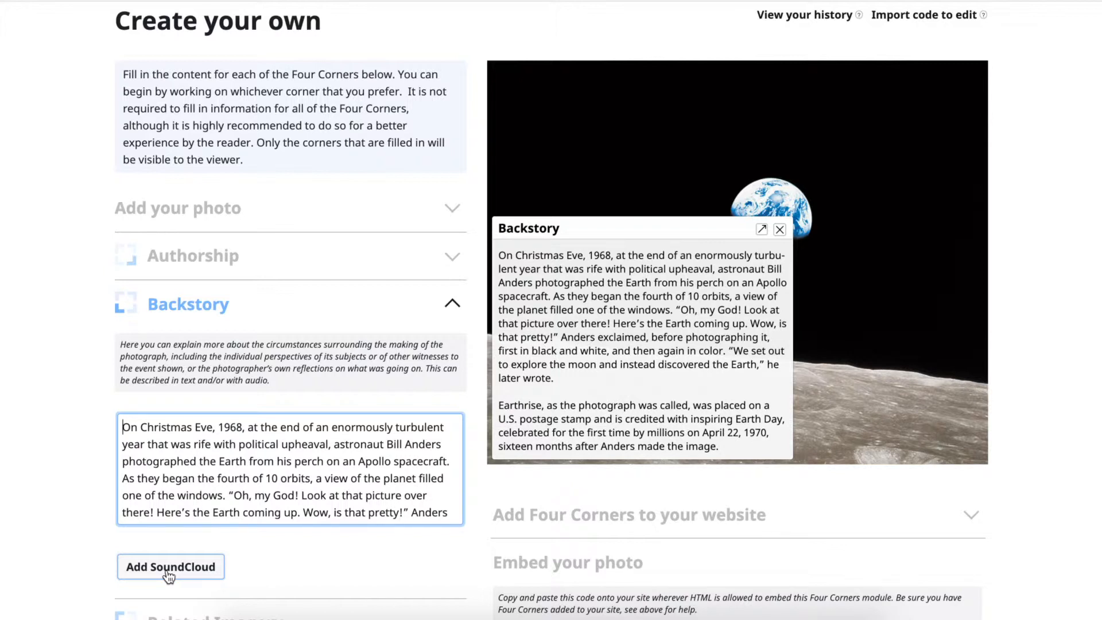
pyautogui.moveTo(387, 322)
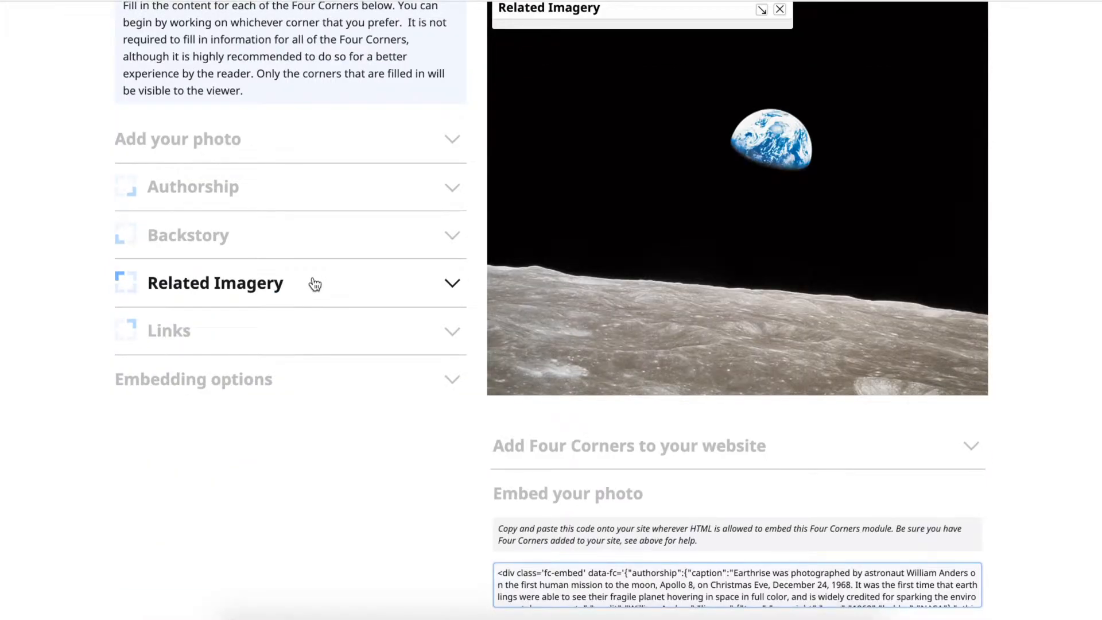
# - Expand Related Imagery and add a blank image entry
pyautogui.click(216, 282)
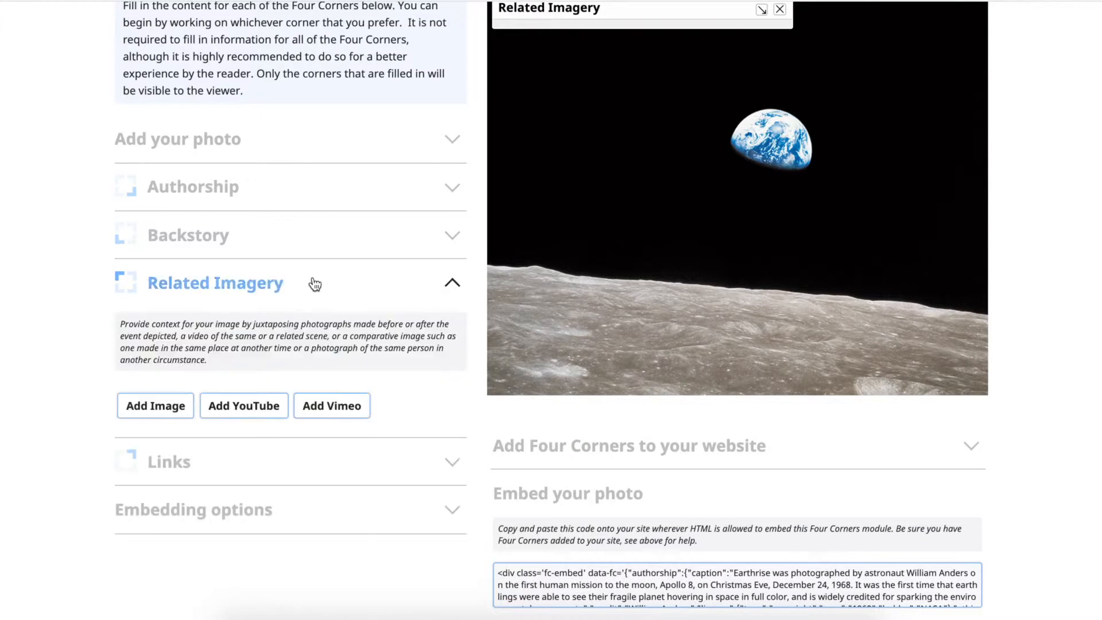
pyautogui.moveTo(167, 379)
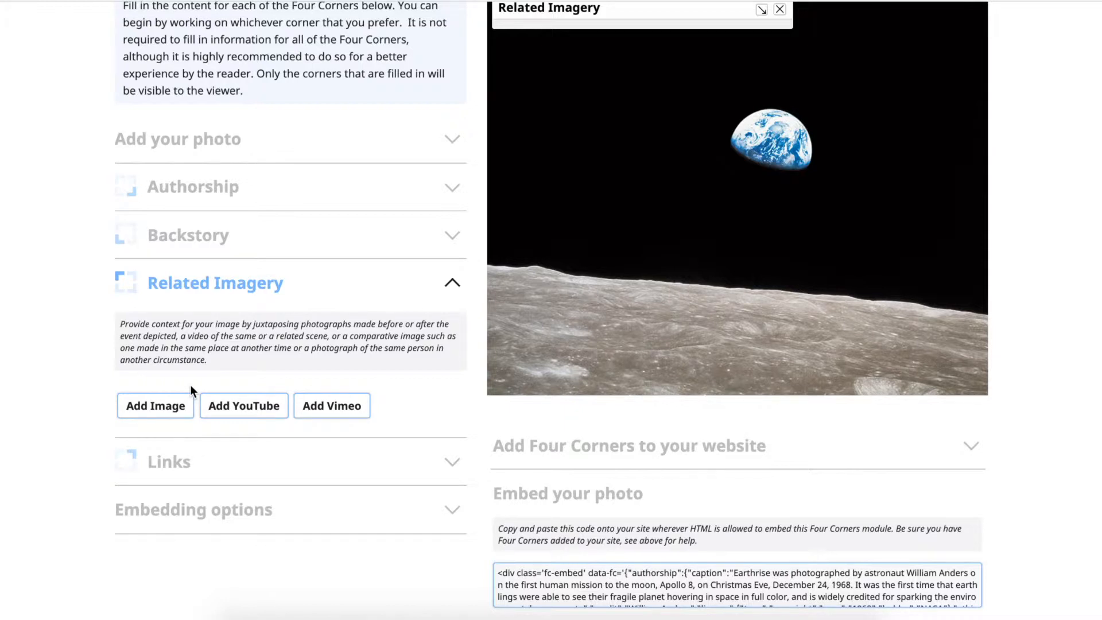
pyautogui.moveTo(187, 388)
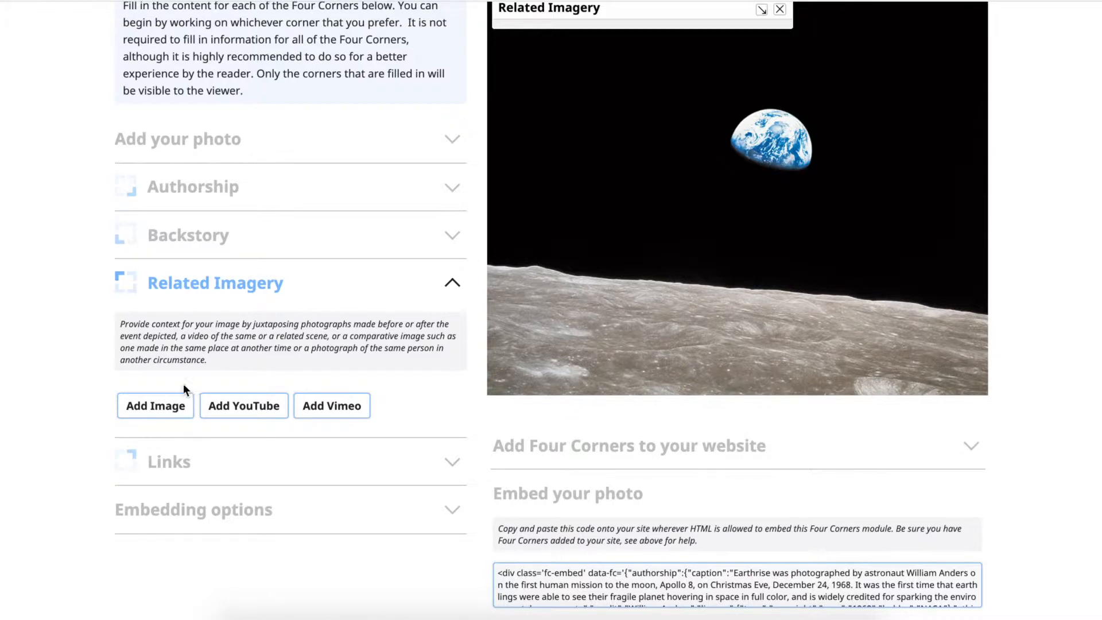
pyautogui.moveTo(169, 392)
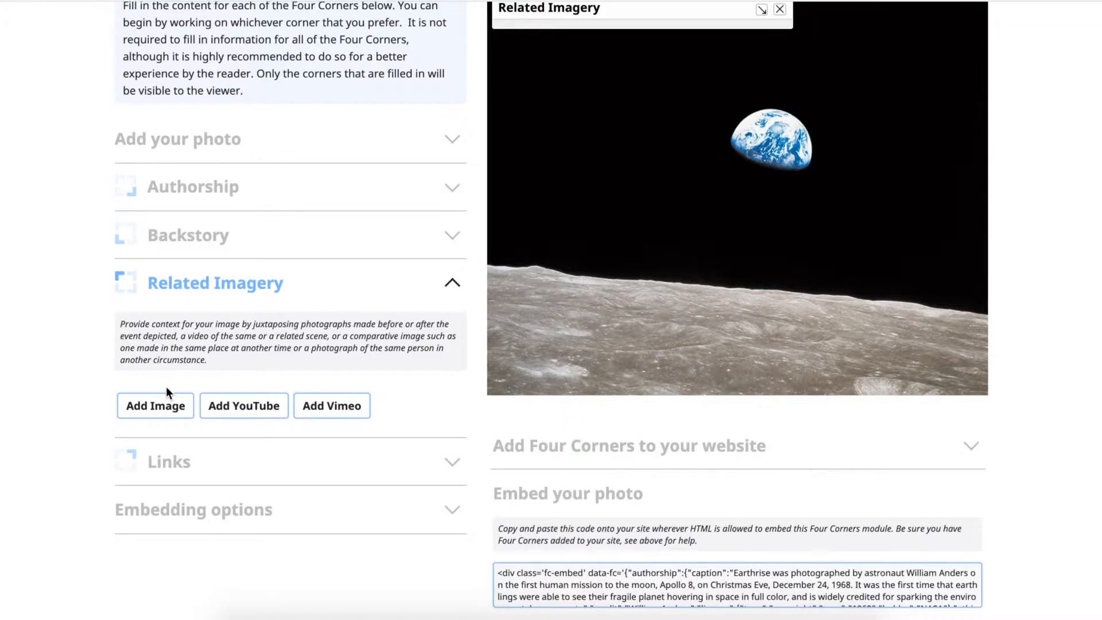
pyautogui.click(155, 406)
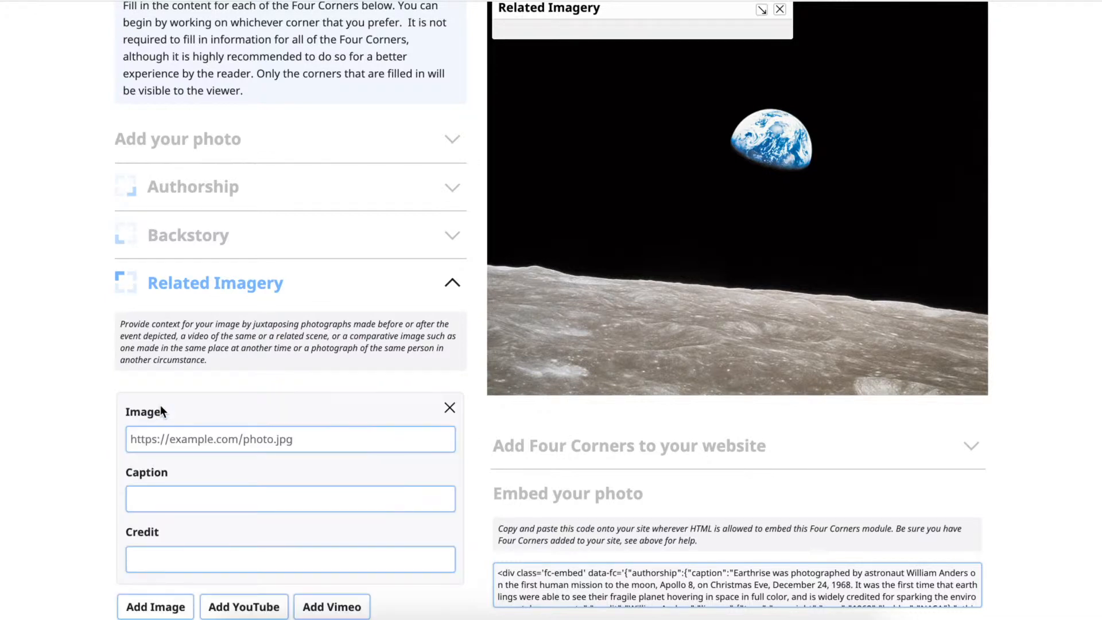
# - Set the related image to the Apollo 8 stamp (Scott_1371,_Apollo_8.jpg) URL
pyautogui.scroll(-3)
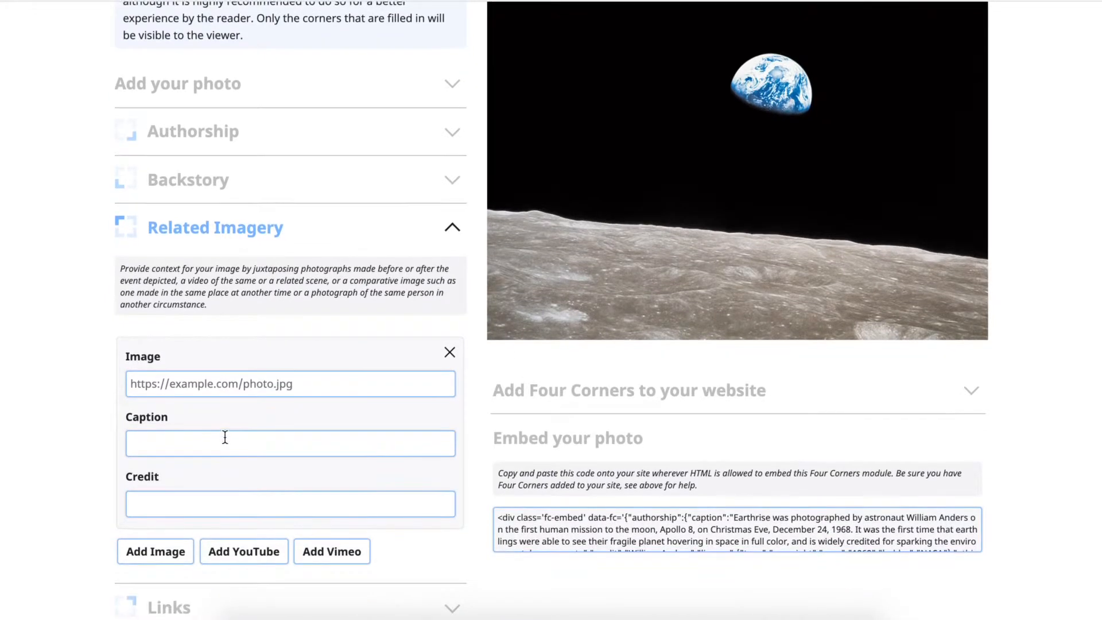
pyautogui.click(289, 385)
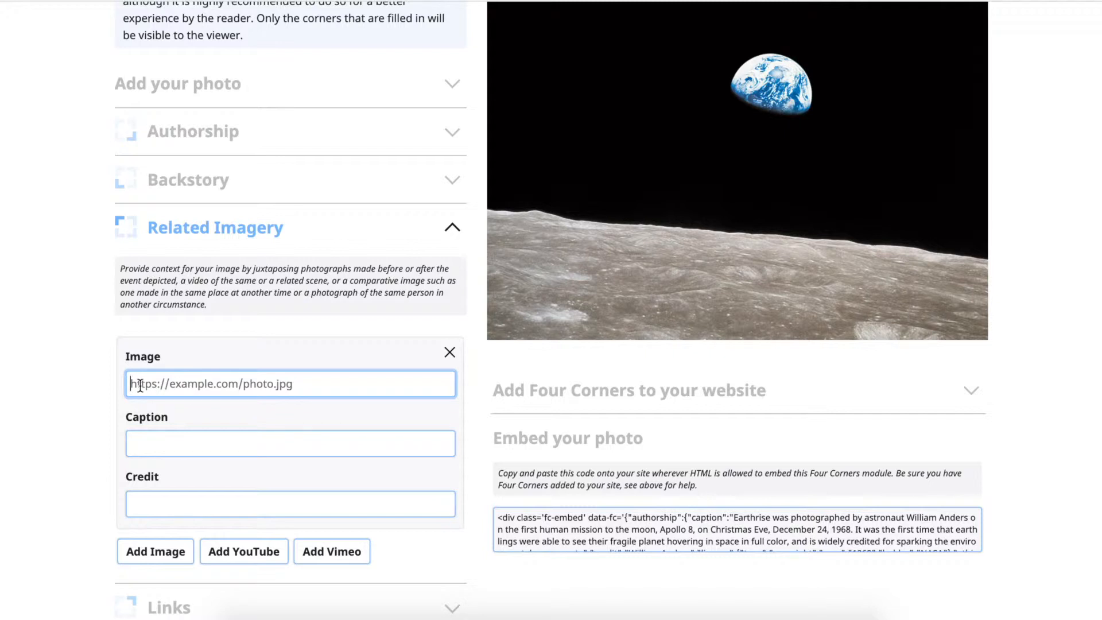
pyautogui.write('https://upload.wikimedia.org/wikipedia/commons/6/6e/Scott_1371%2C_Apollo_8.jpg')
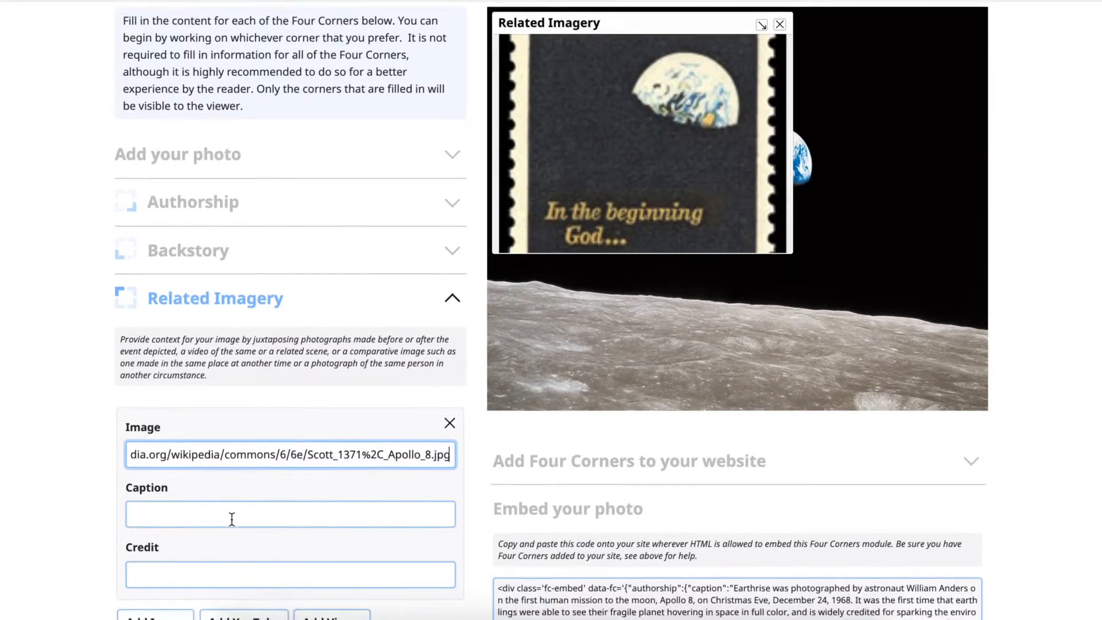
pyautogui.scroll(-3)
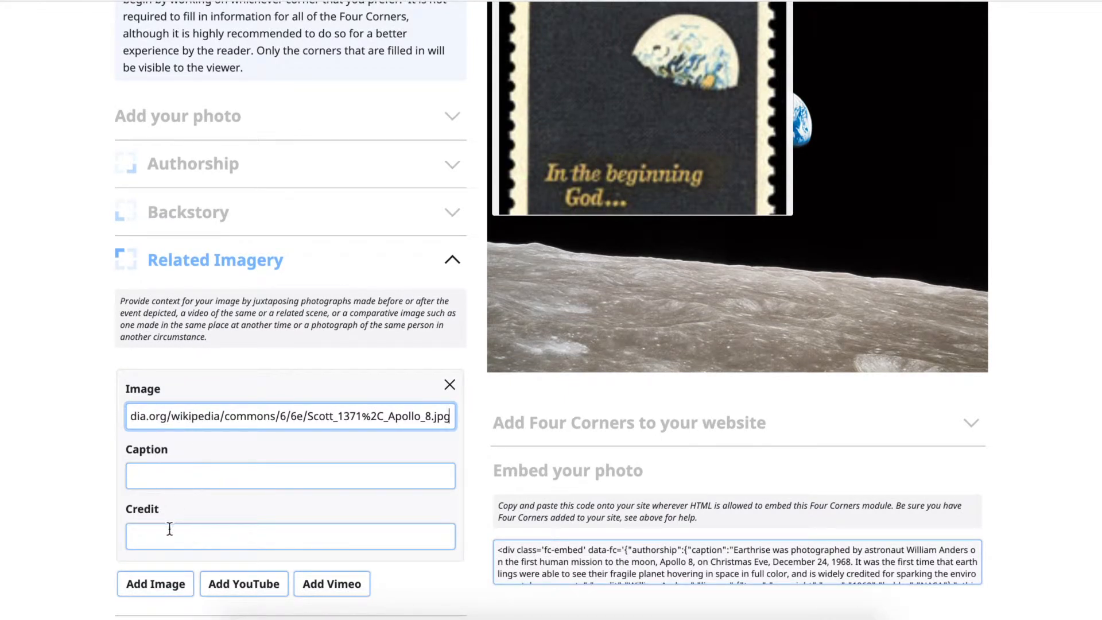
pyautogui.scroll(-3)
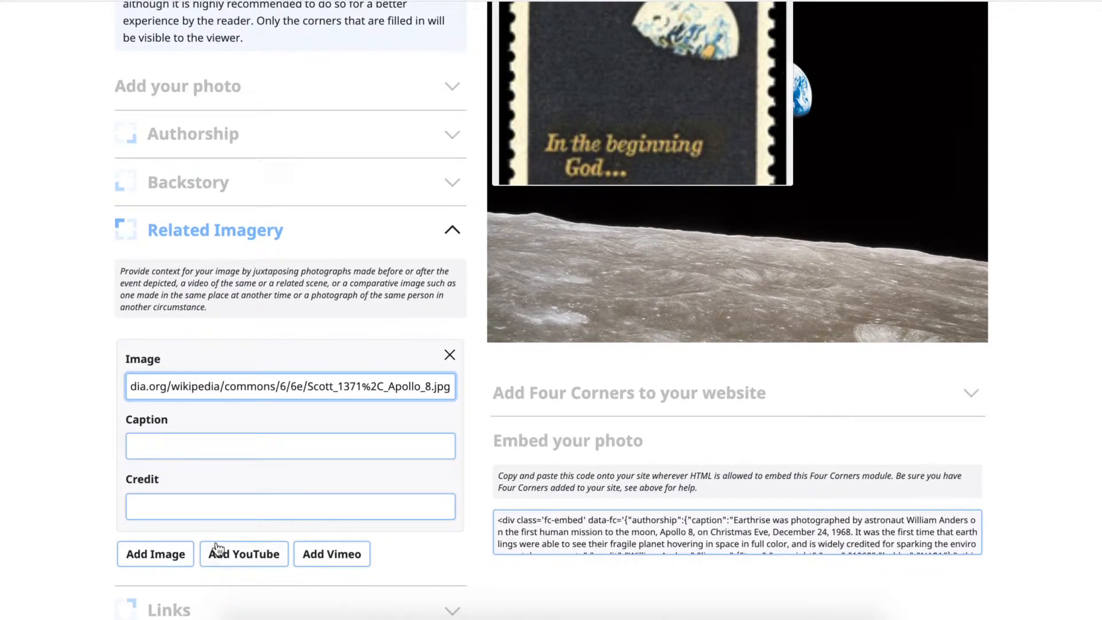
pyautogui.moveTo(251, 556)
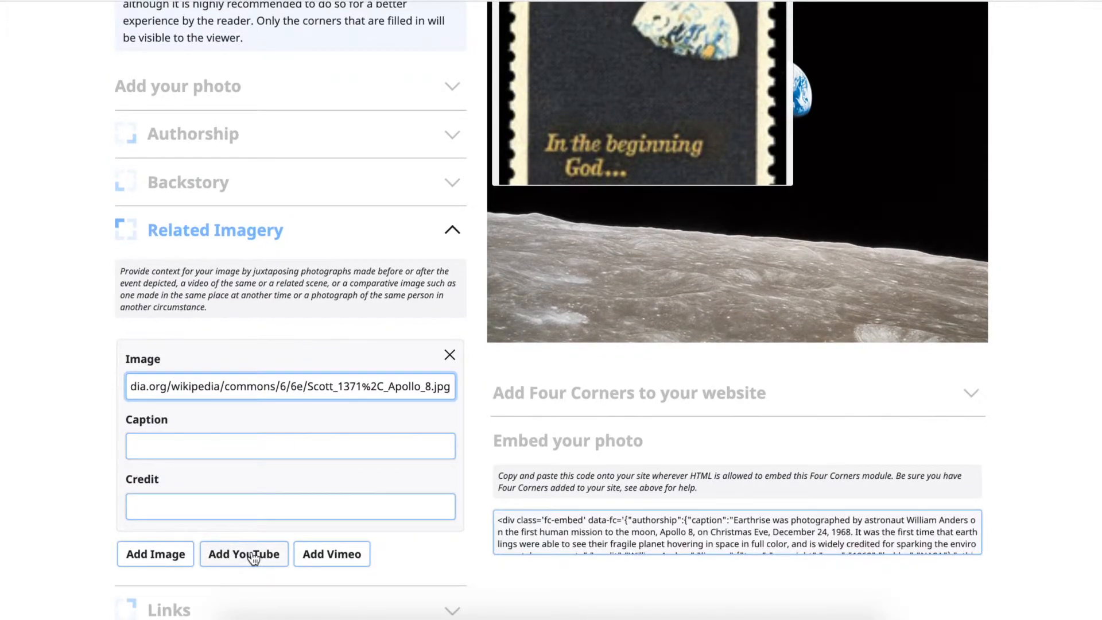
# - Add the Earthrise YouTube video (watch?v=Pu7NUQEHfe4), placed before the stamp image
pyautogui.click(243, 554)
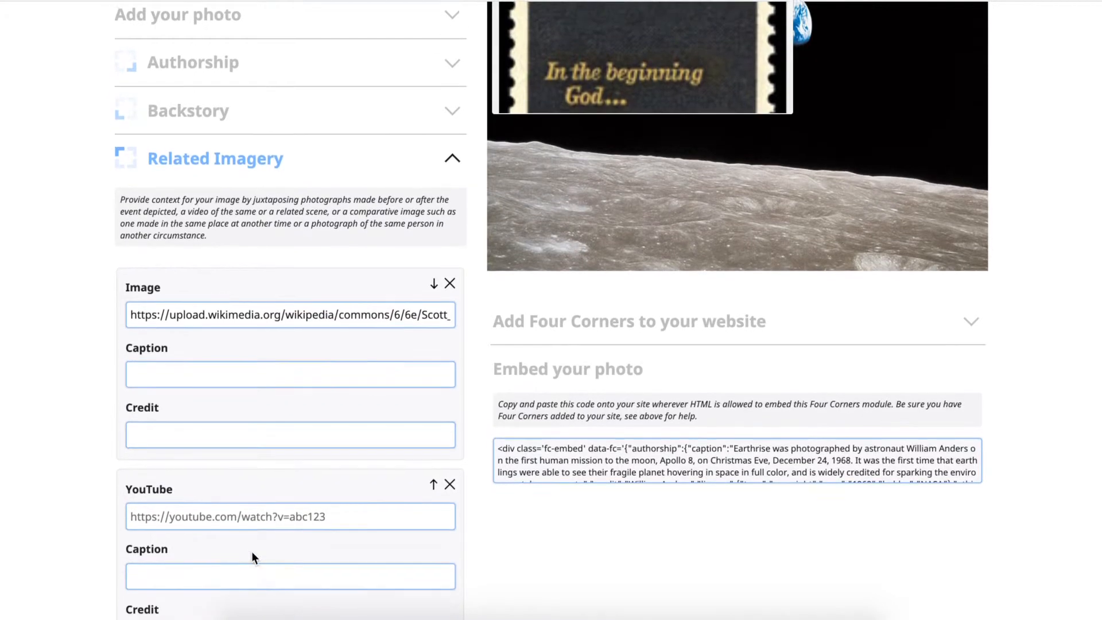
pyautogui.scroll(-3)
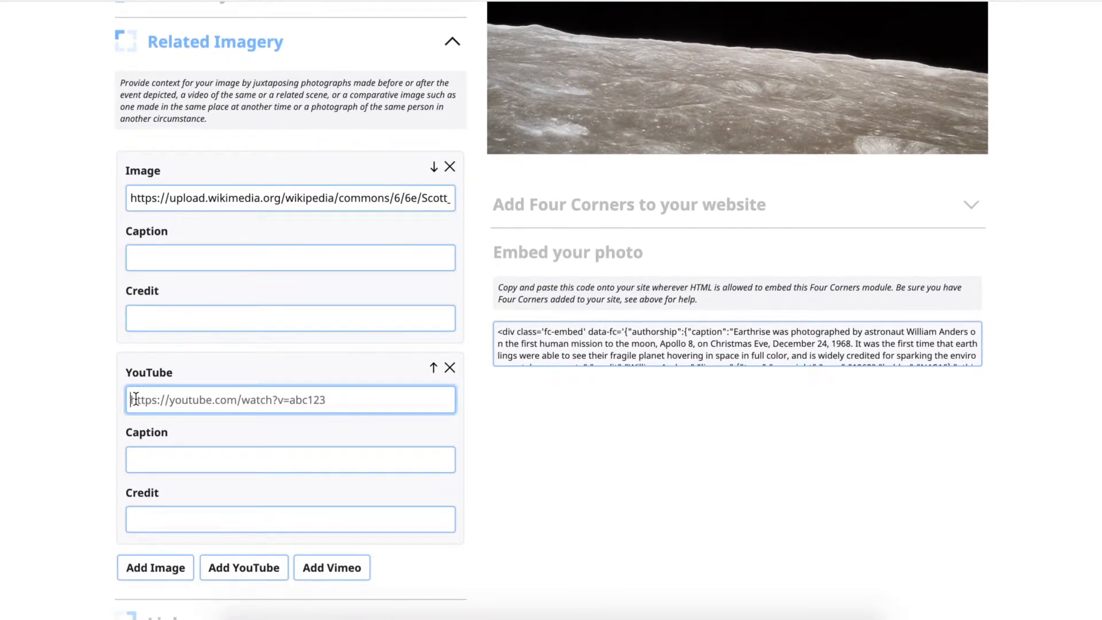
pyautogui.write('https://www.youtube.com/watch?v=Pu7NUQEHfe4')
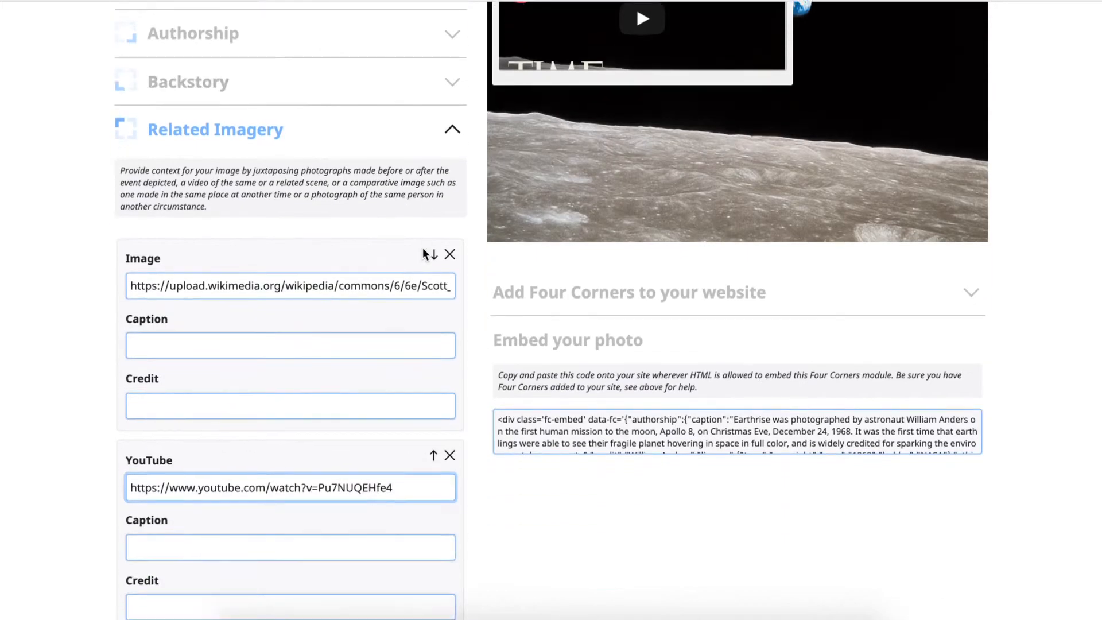
pyautogui.scroll(-3)
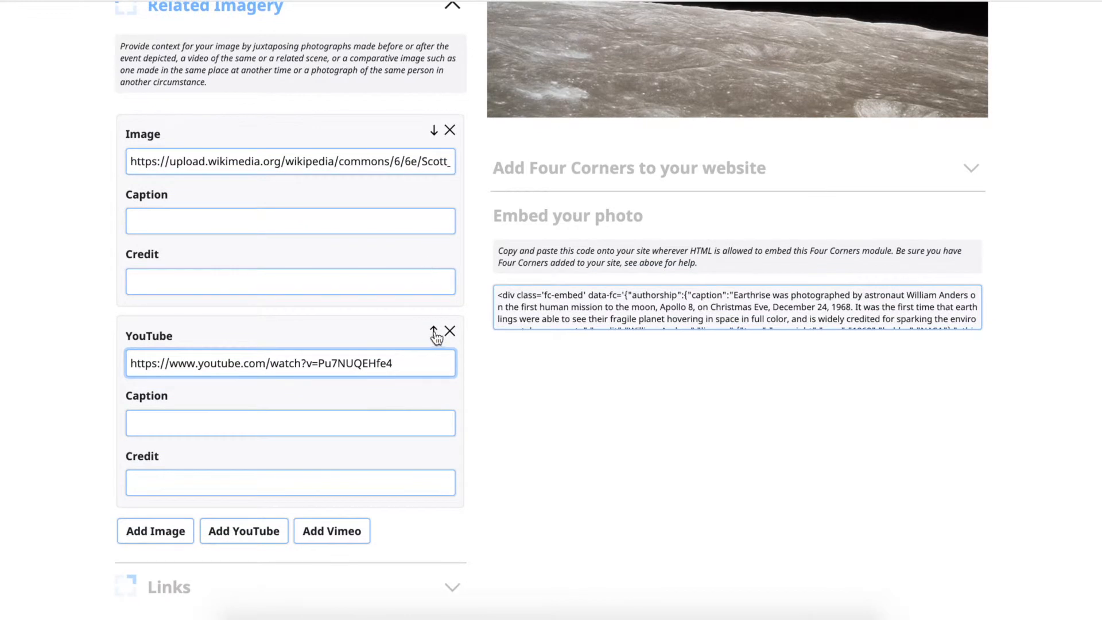
pyautogui.moveTo(435, 133)
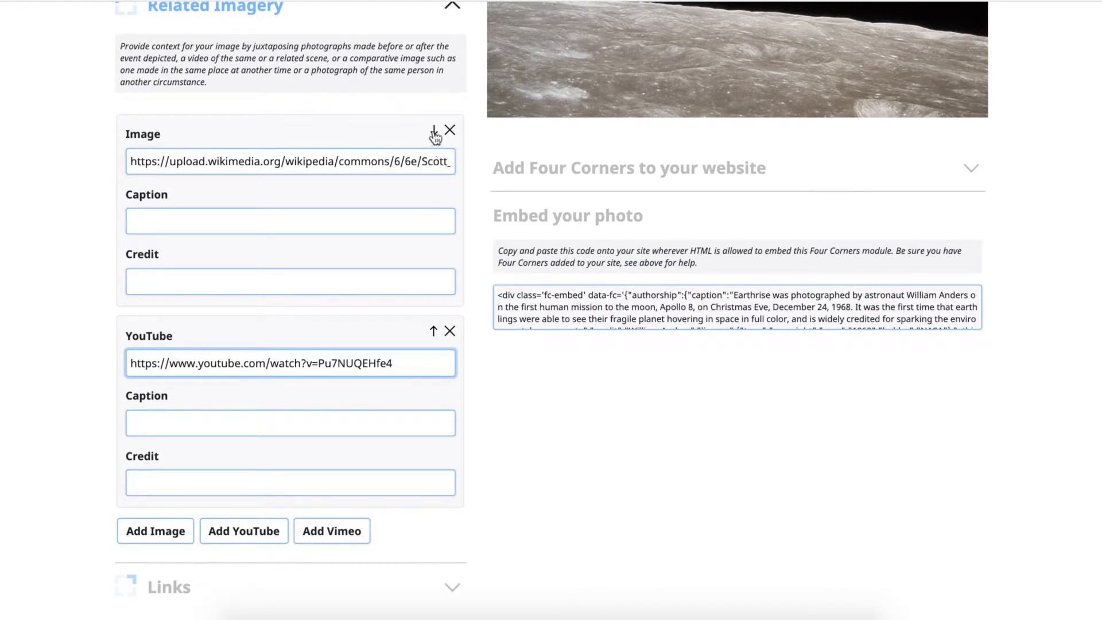
pyautogui.moveTo(433, 132)
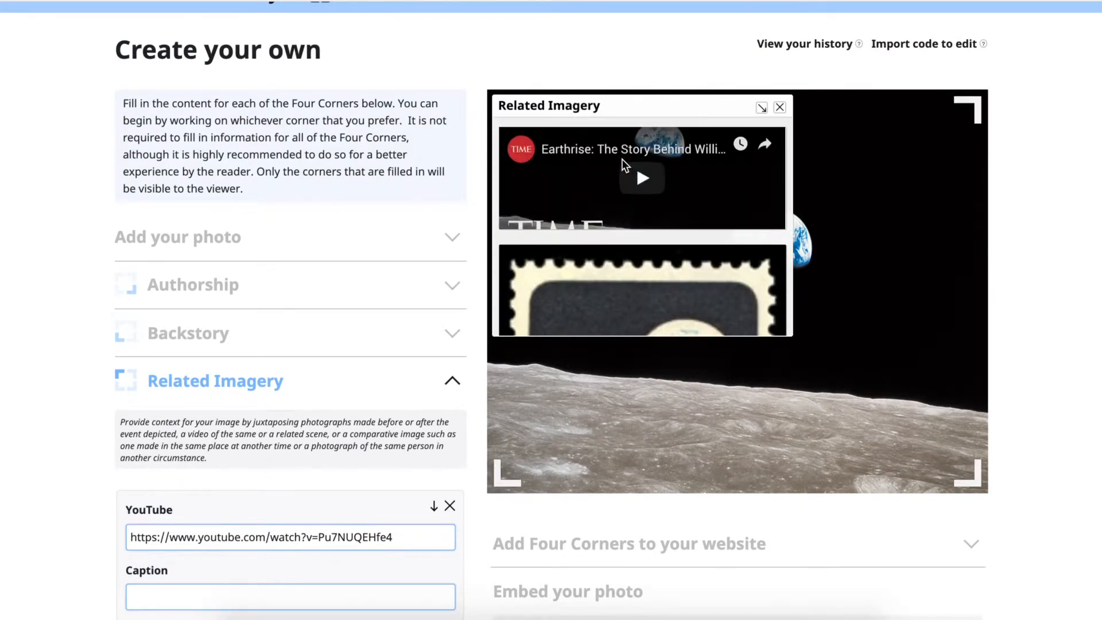
pyautogui.scroll(-3)
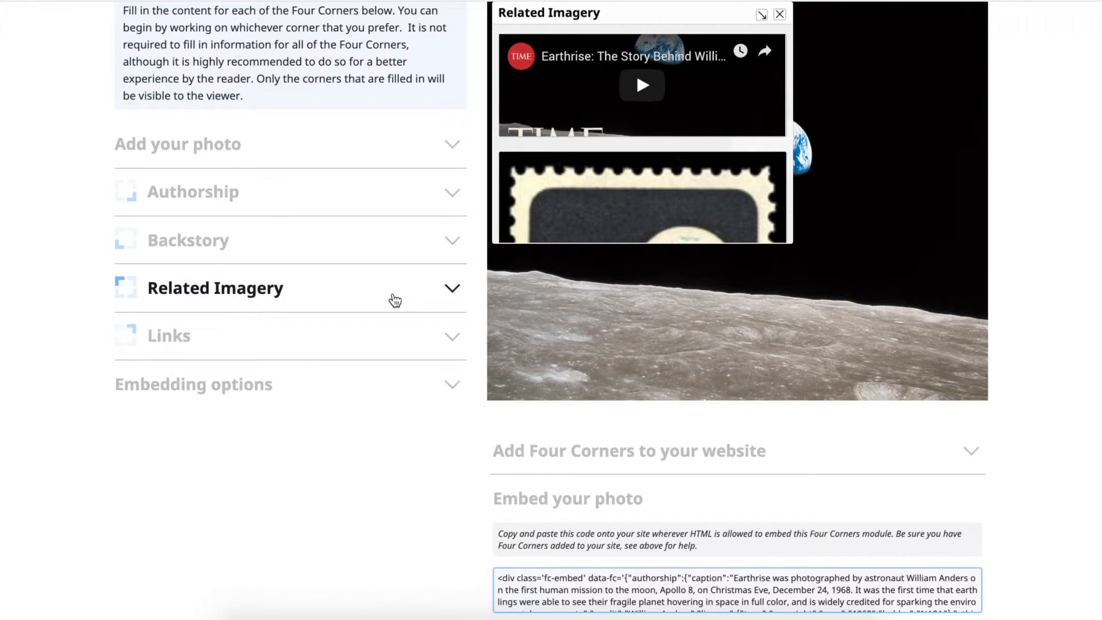
# - Add link '100 Most Influential Images of All Time' pointing to photos.time.com's Earthrise page
pyautogui.click(169, 336)
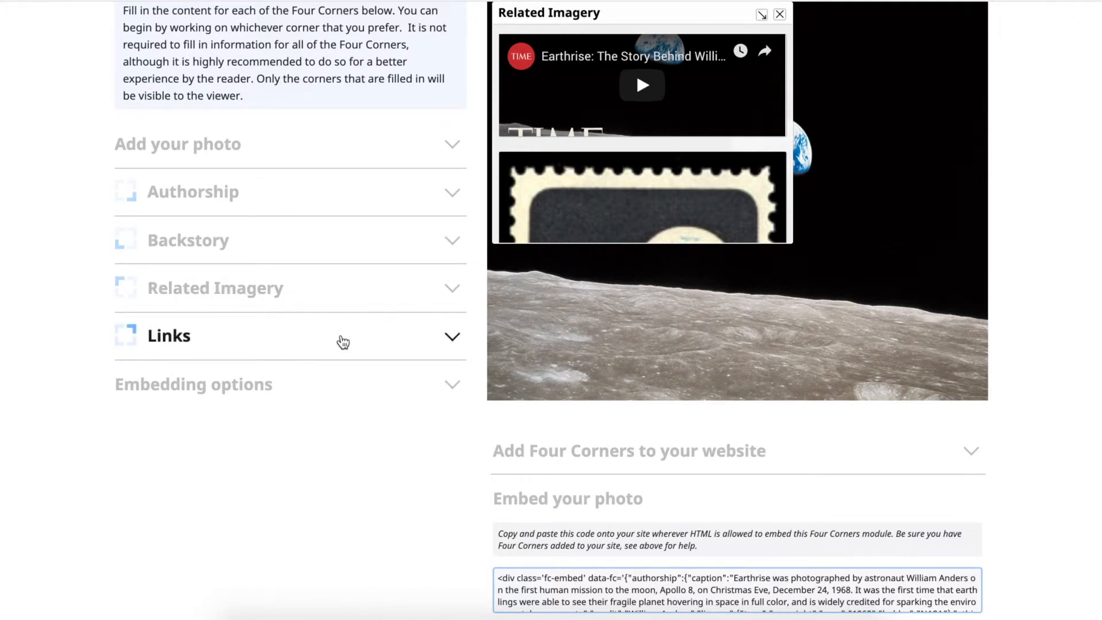
pyautogui.click(169, 336)
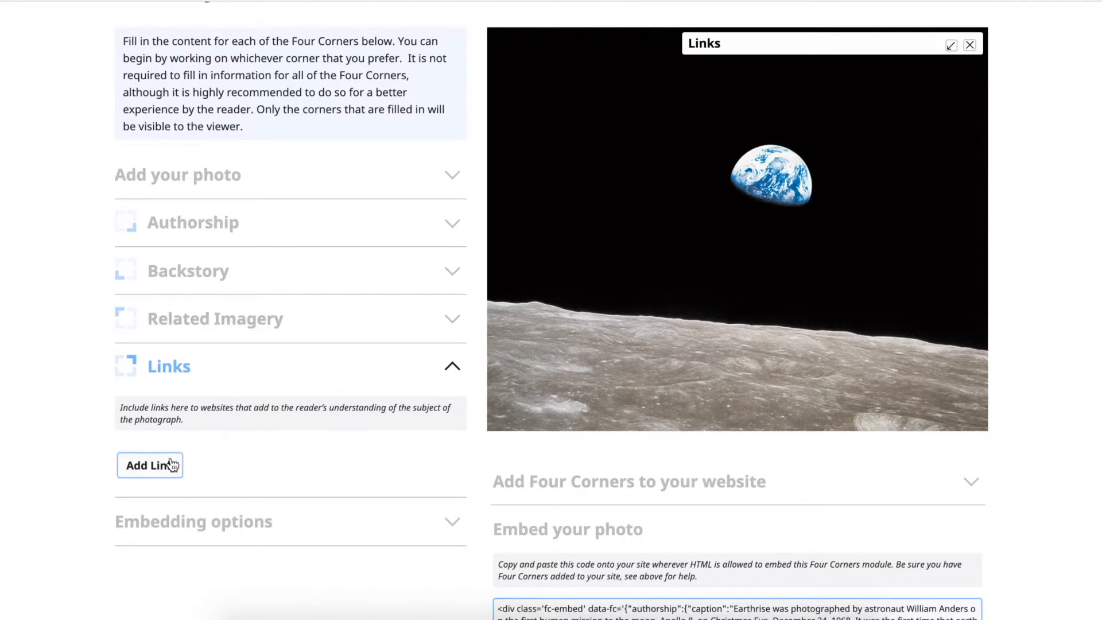
pyautogui.click(150, 466)
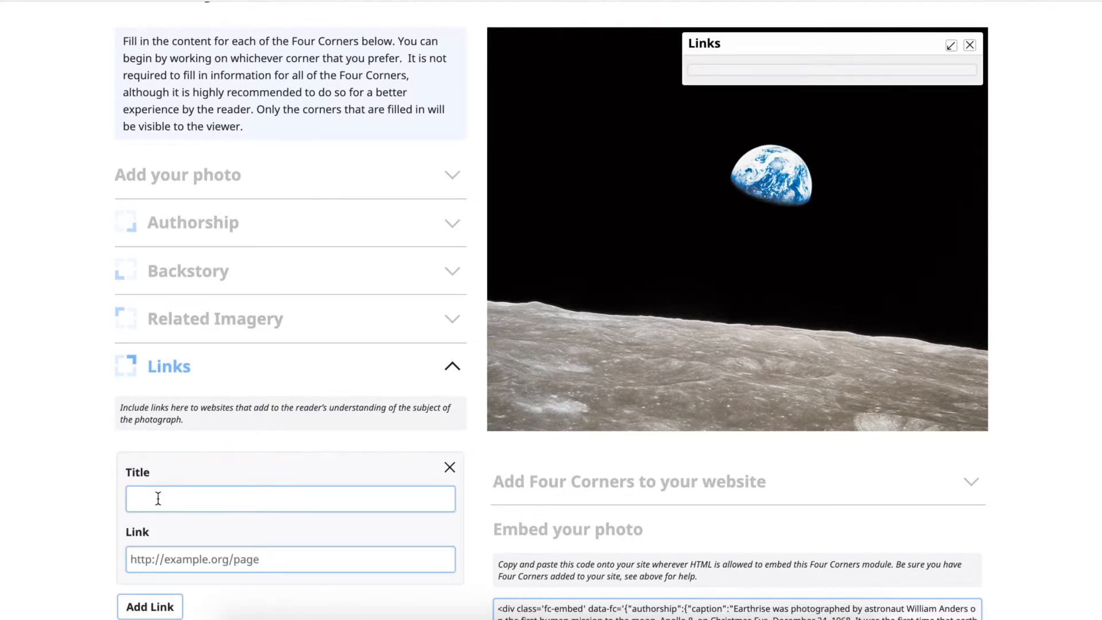
pyautogui.click(289, 499)
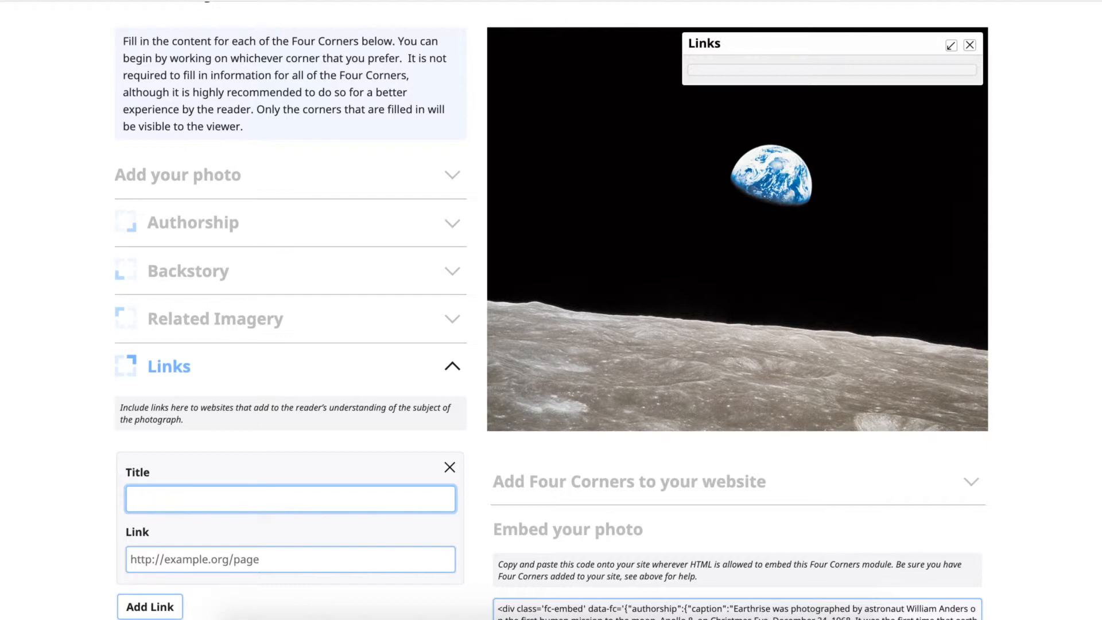
pyautogui.write('100 Most Influential Images of All Time')
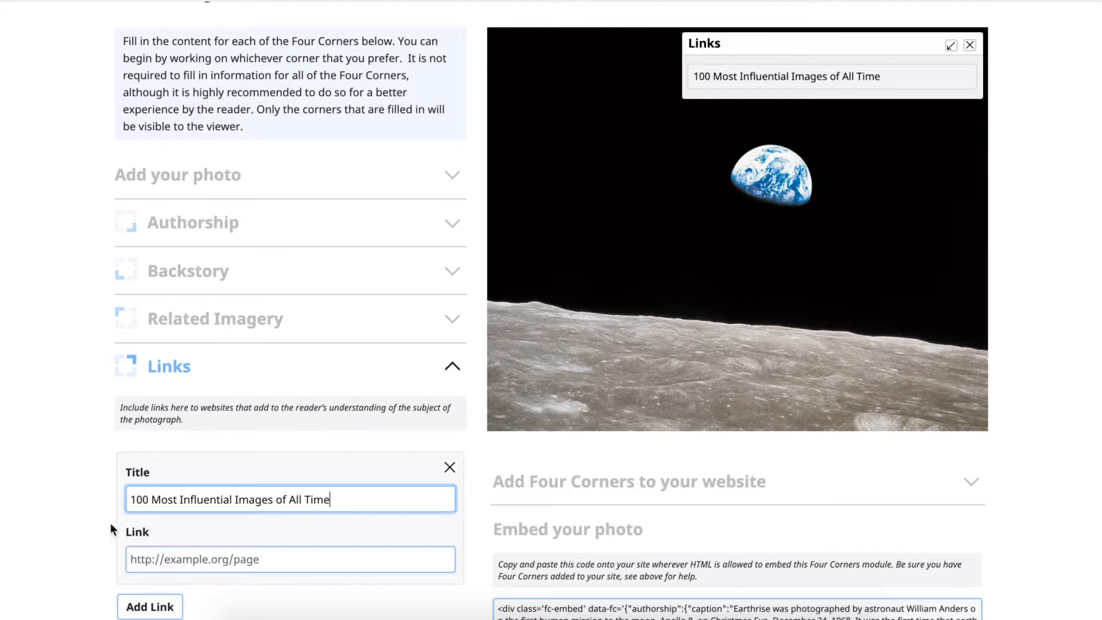
pyautogui.write('photos.time.com/photos/nasa-earthrise-apollo-8#photograph')
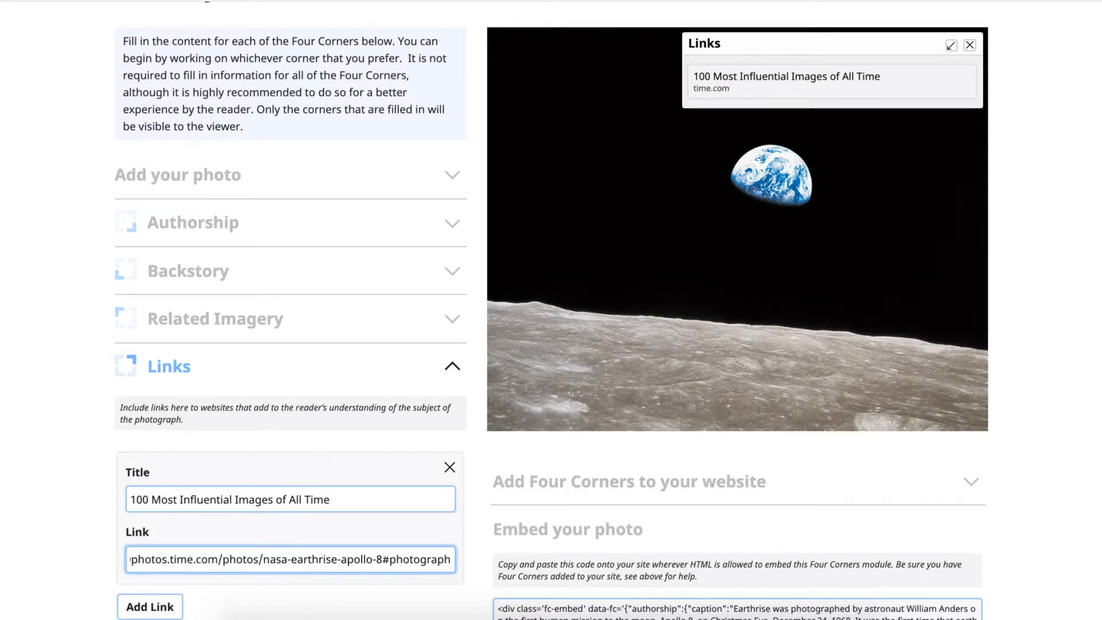
pyautogui.moveTo(191, 531)
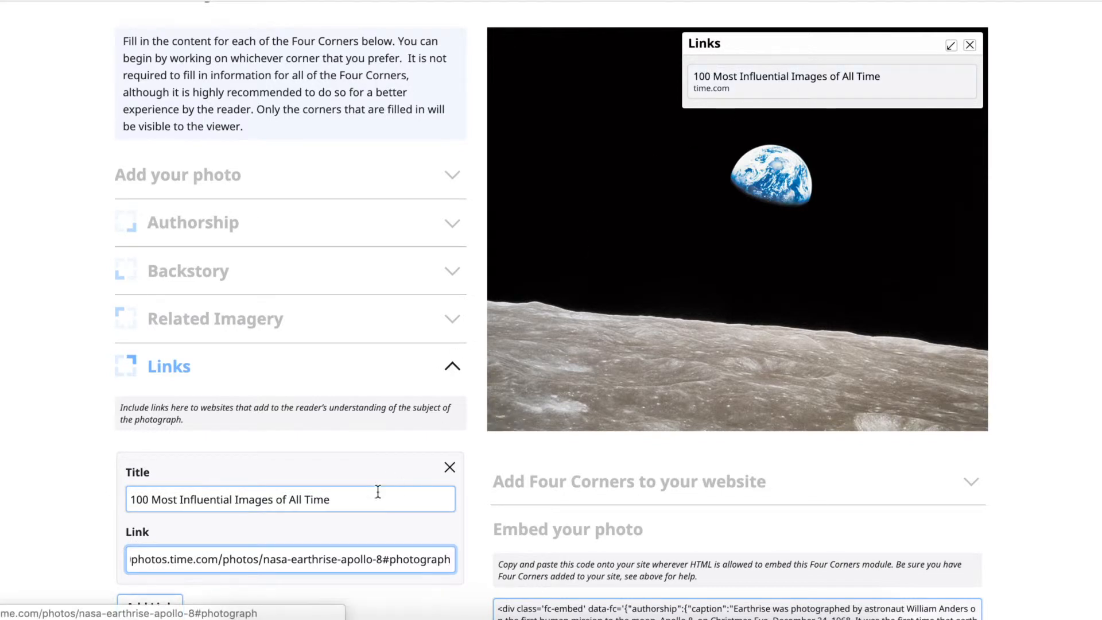
pyautogui.scroll(-3)
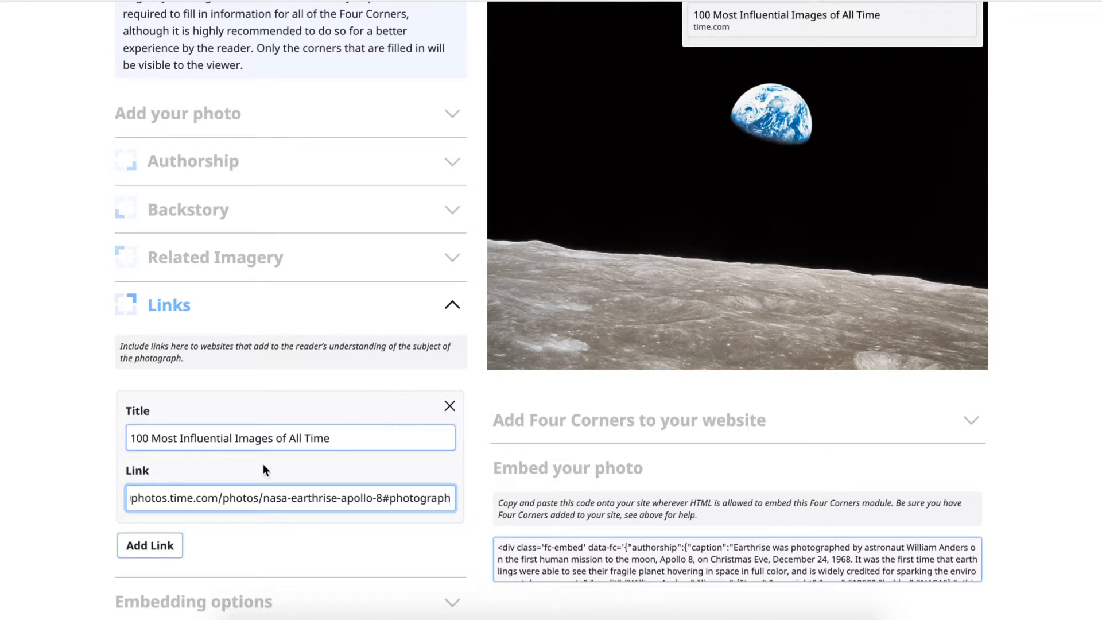
pyautogui.click(453, 304)
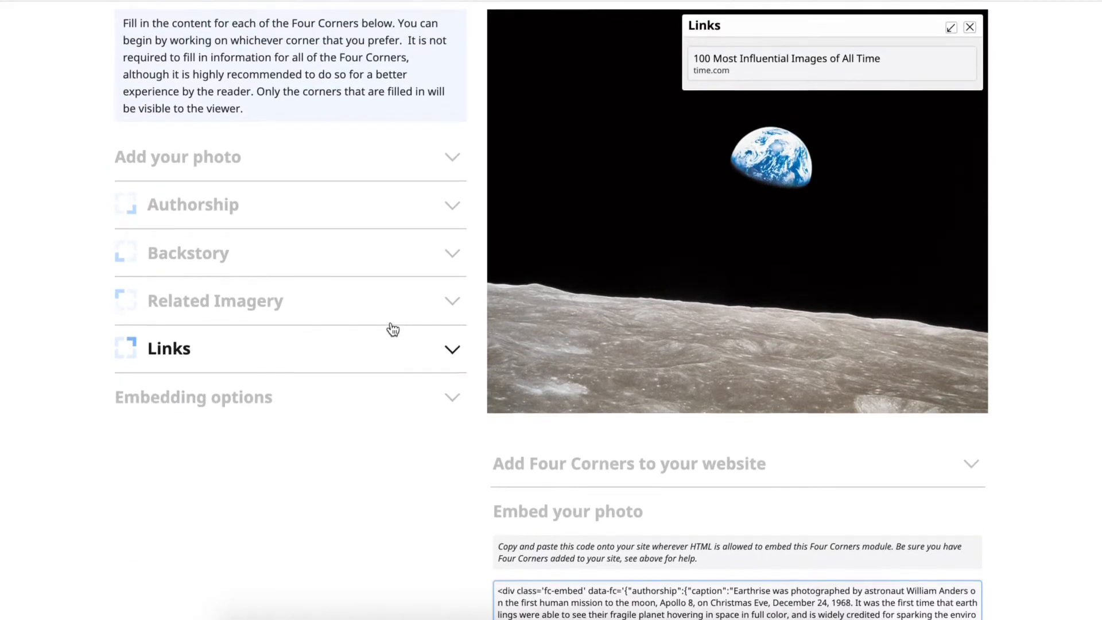
pyautogui.scroll(3)
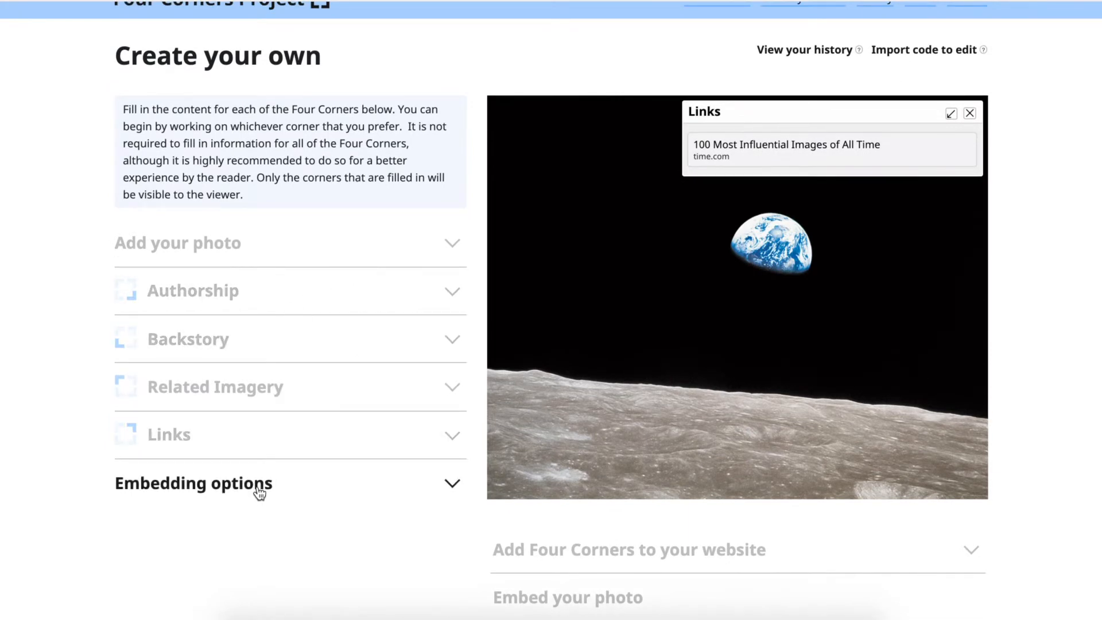
# - Set embed options: dark mode and caption off, credit and Four Corners logo shown under photo
pyautogui.click(193, 483)
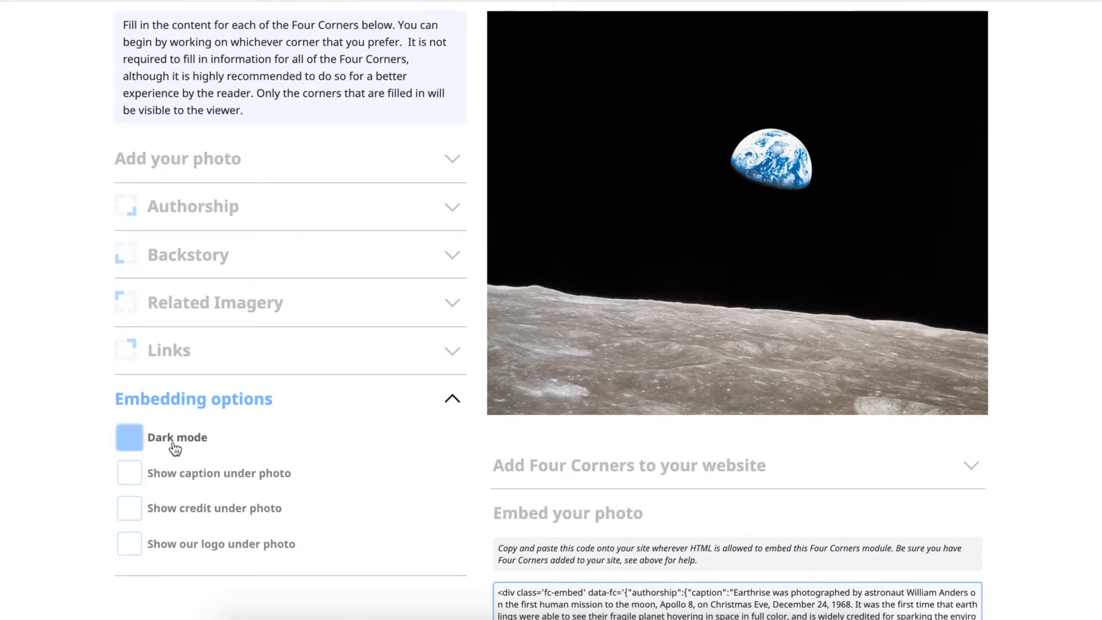
pyautogui.click(129, 436)
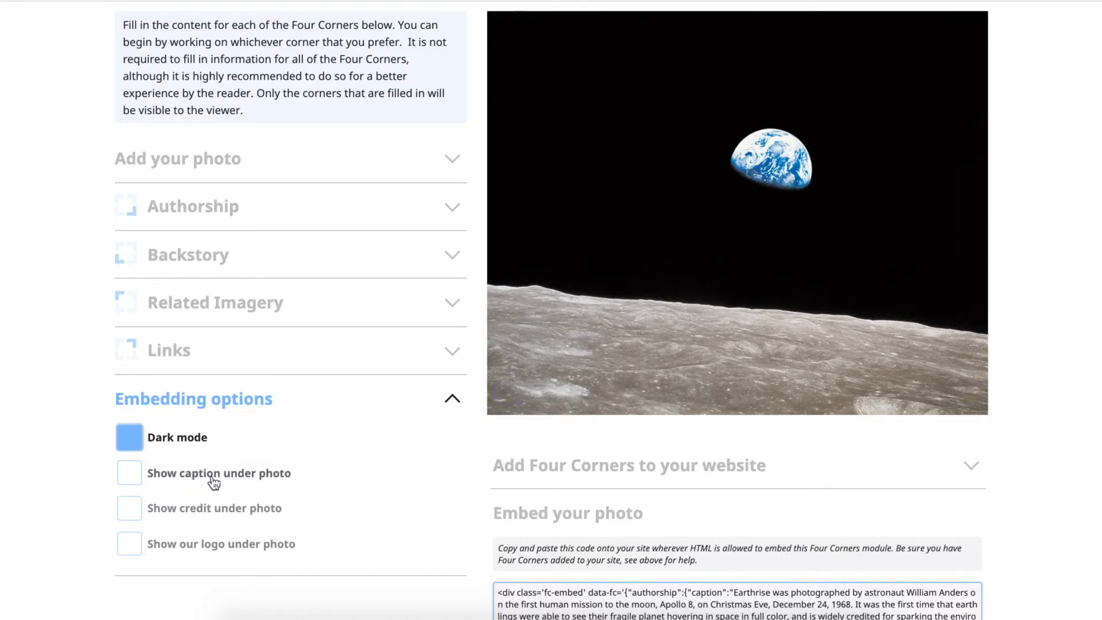
pyautogui.click(129, 438)
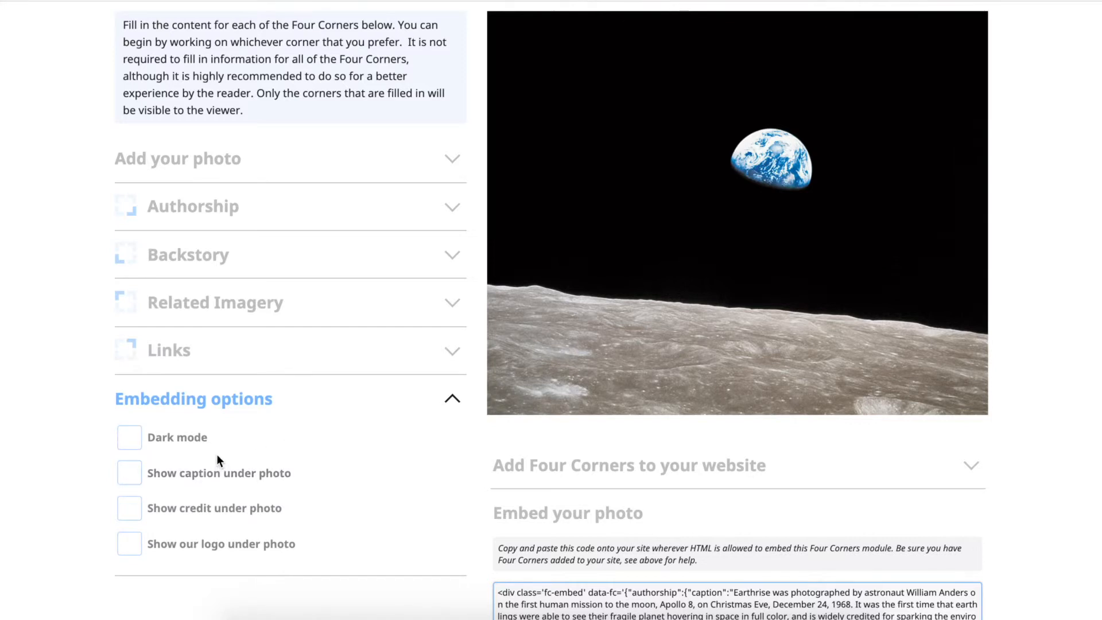
pyautogui.moveTo(194, 524)
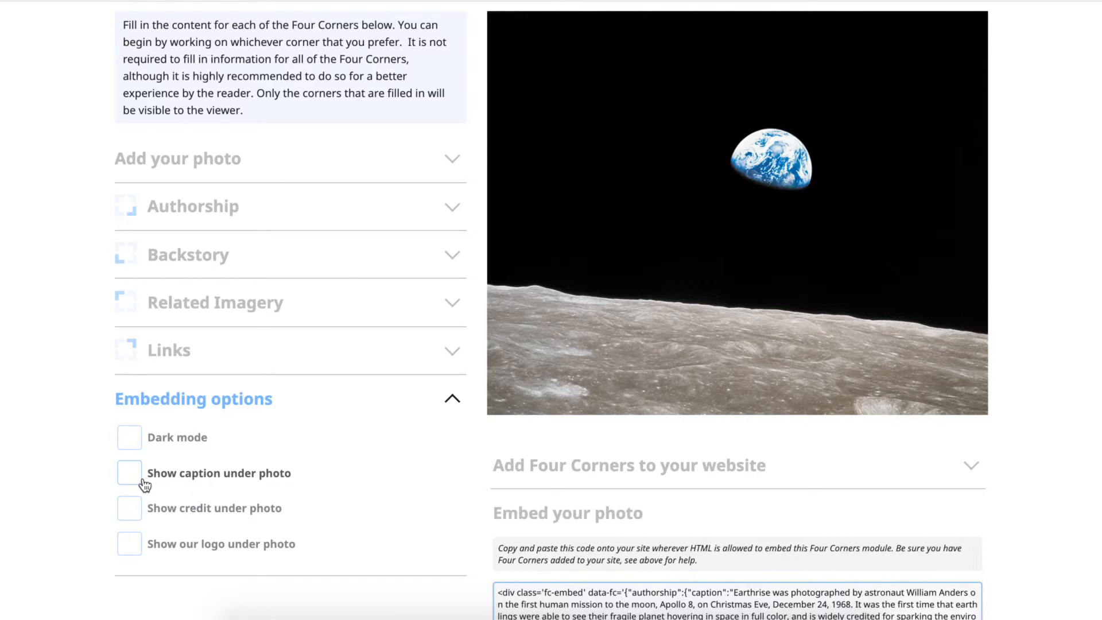
pyautogui.click(130, 472)
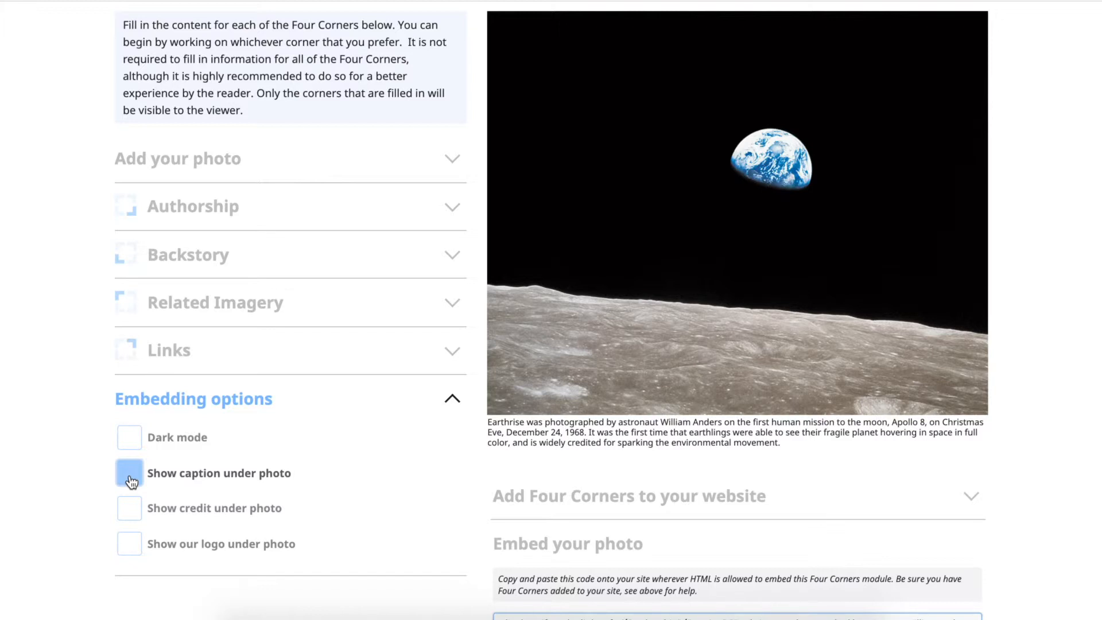
pyautogui.click(128, 508)
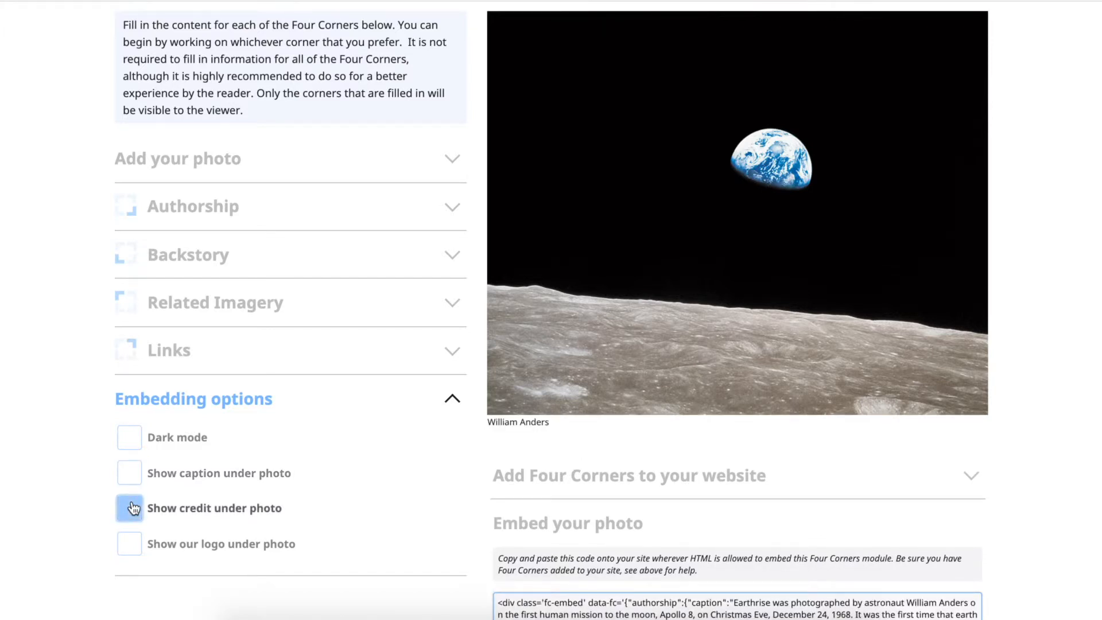
pyautogui.click(129, 507)
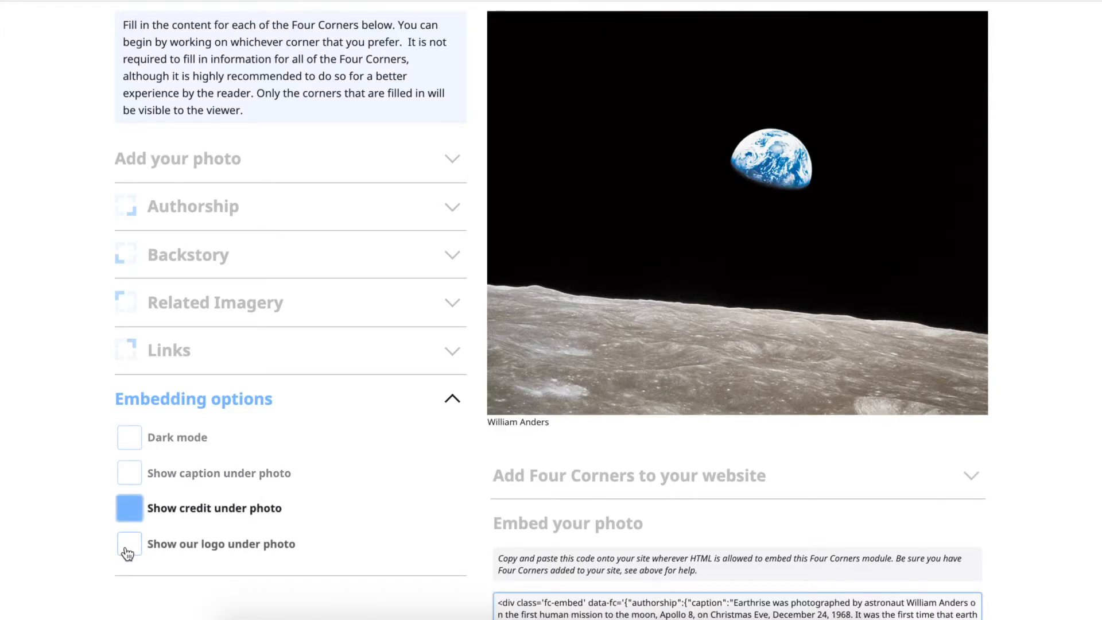
pyautogui.click(129, 543)
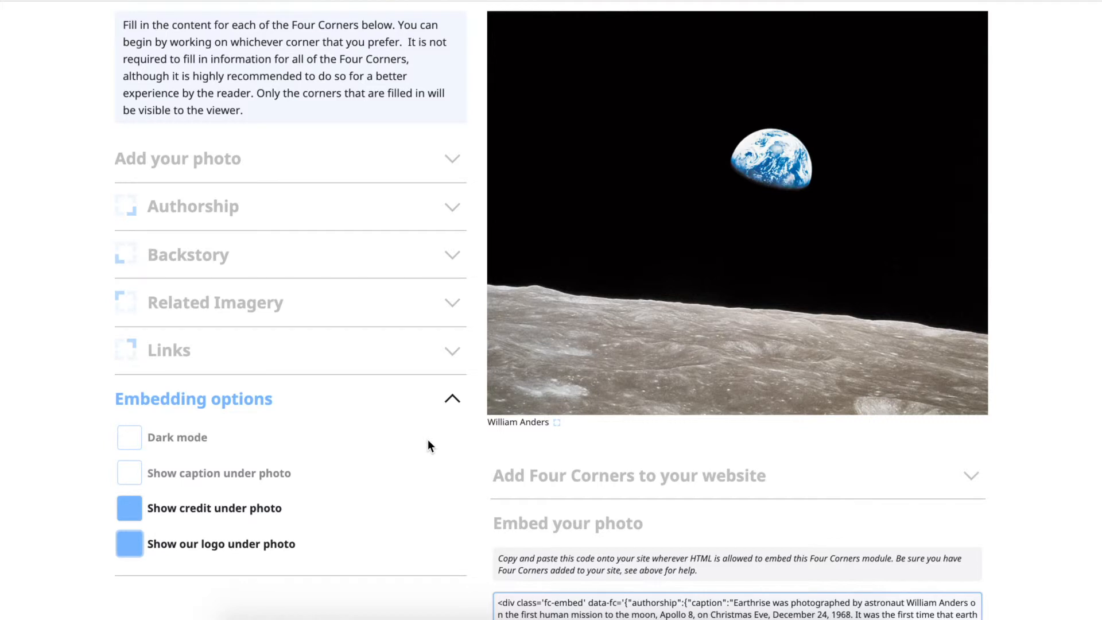
pyautogui.moveTo(444, 401)
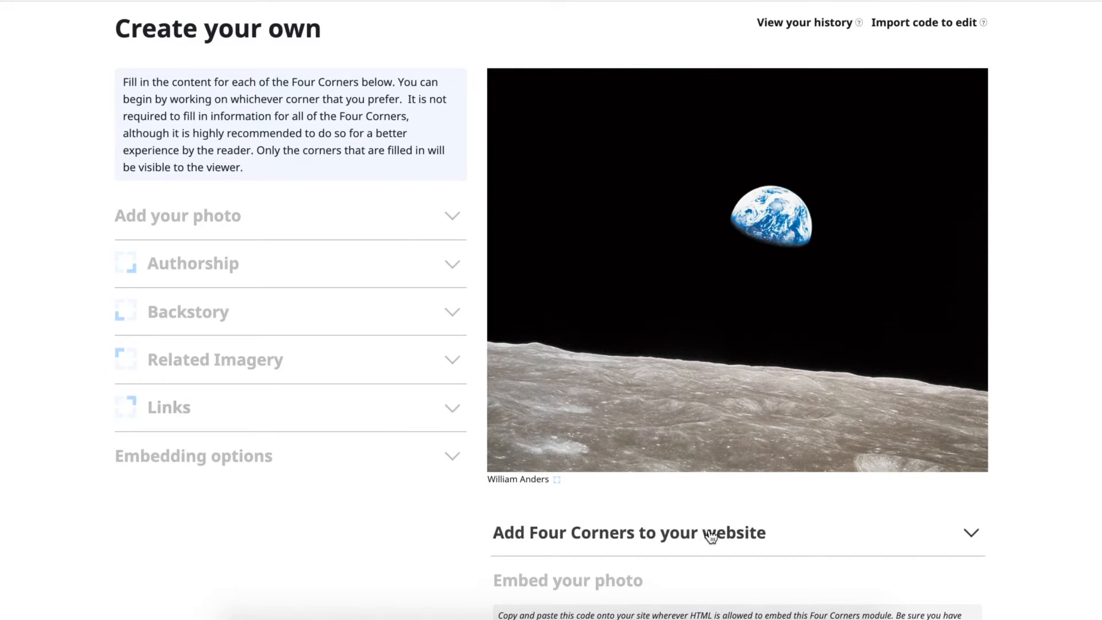
# - Expand 'Add Four Corners to your website' to show the head-tag script and stylesheet code
pyautogui.scroll(-3)
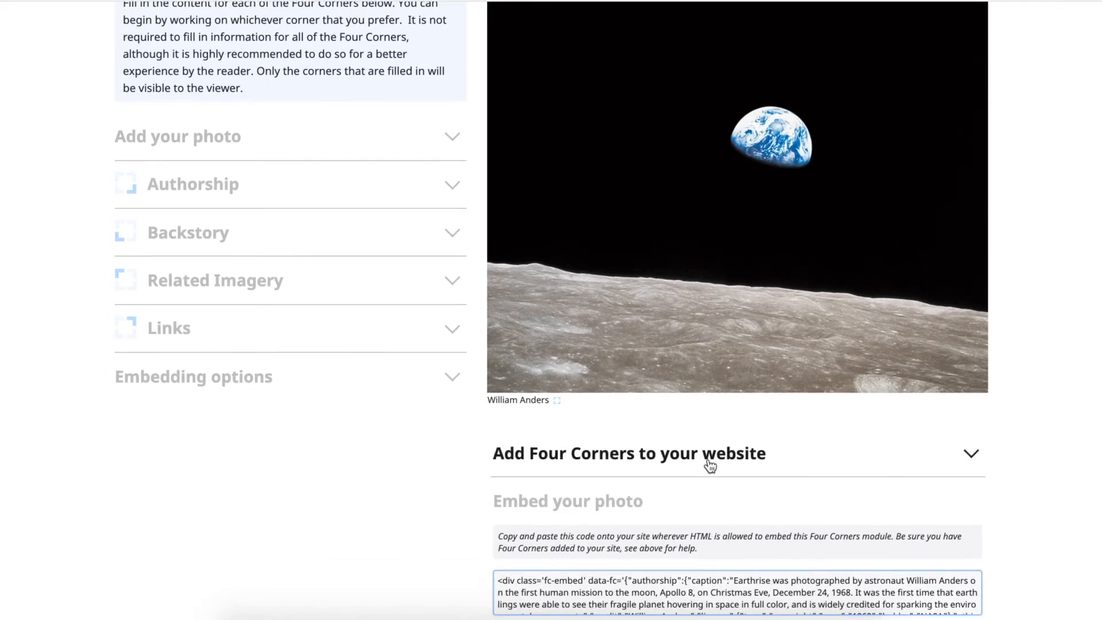
pyautogui.scroll(-3)
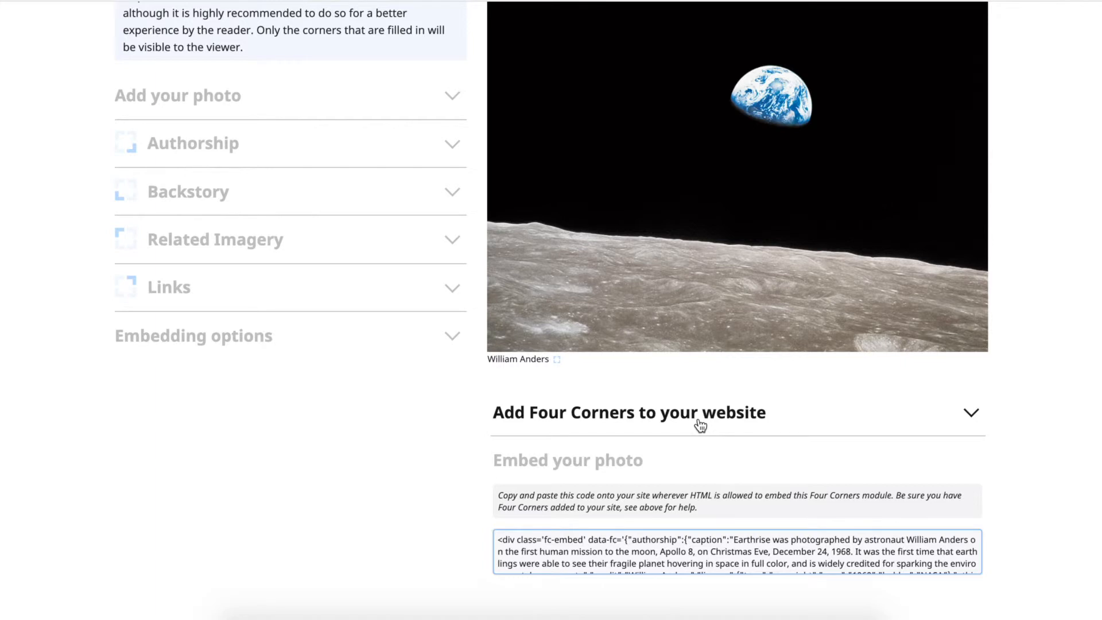
pyautogui.click(627, 413)
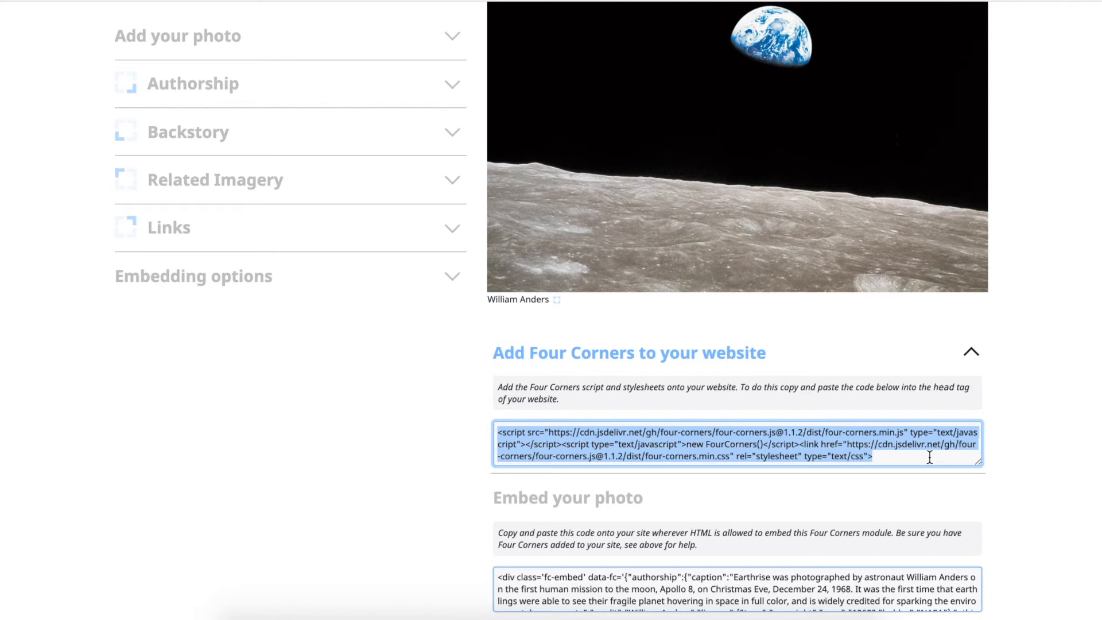
pyautogui.scroll(-3)
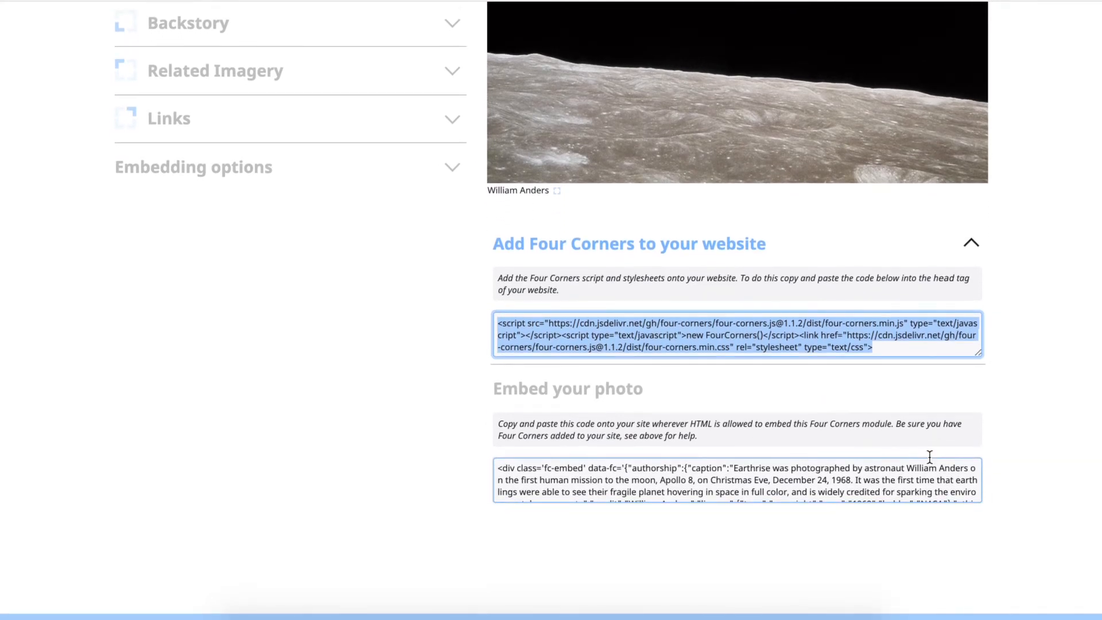
pyautogui.scroll(-3)
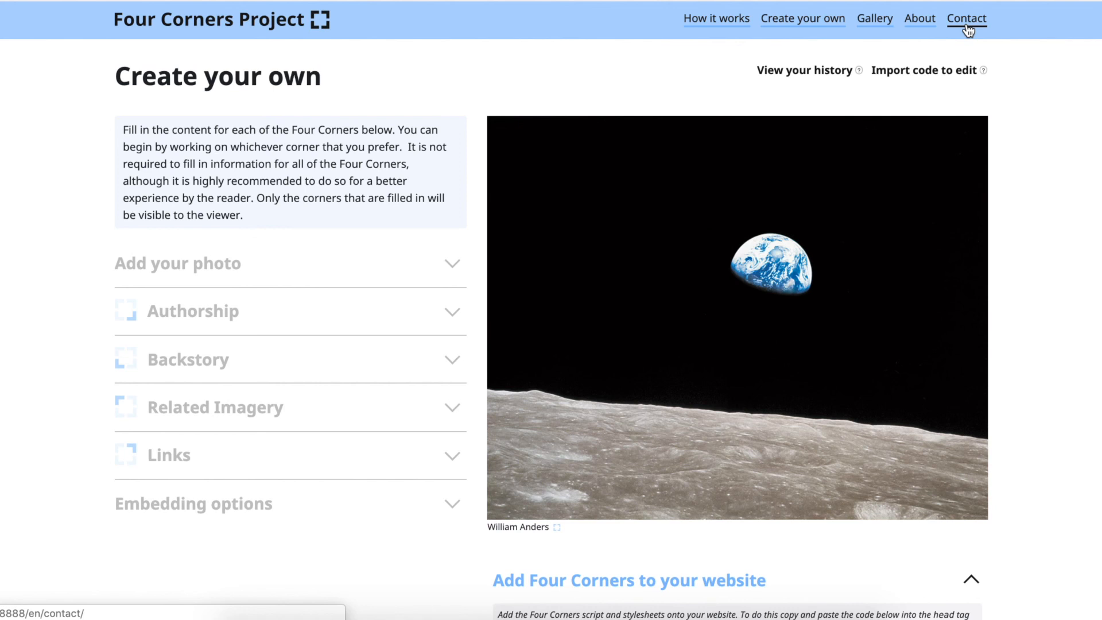
# - Go to the Contact page from the top navigation bar
pyautogui.click(967, 19)
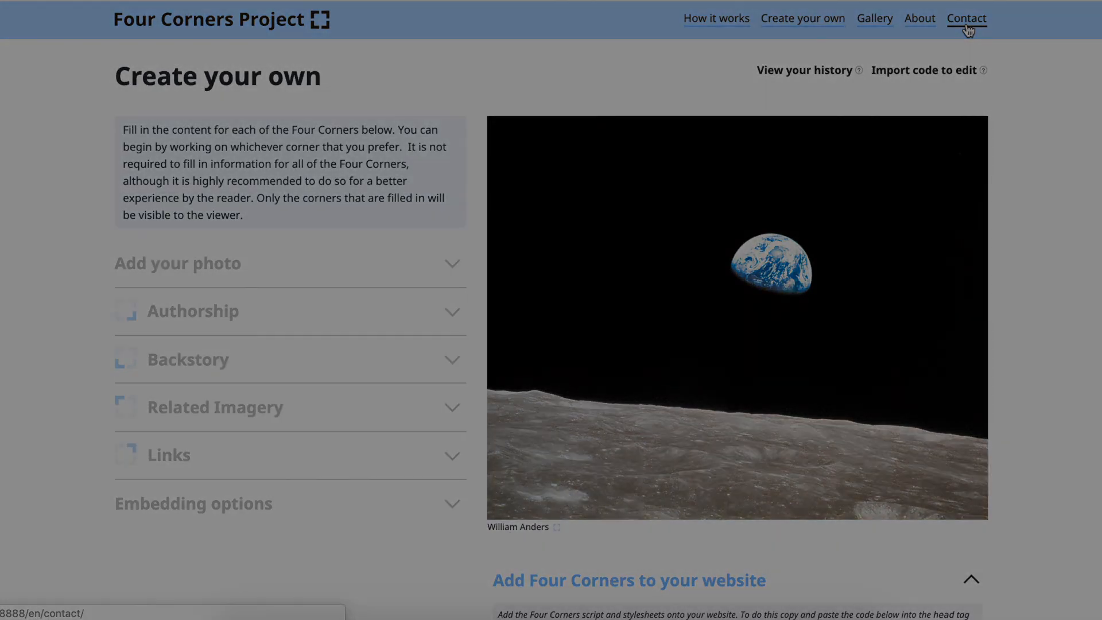